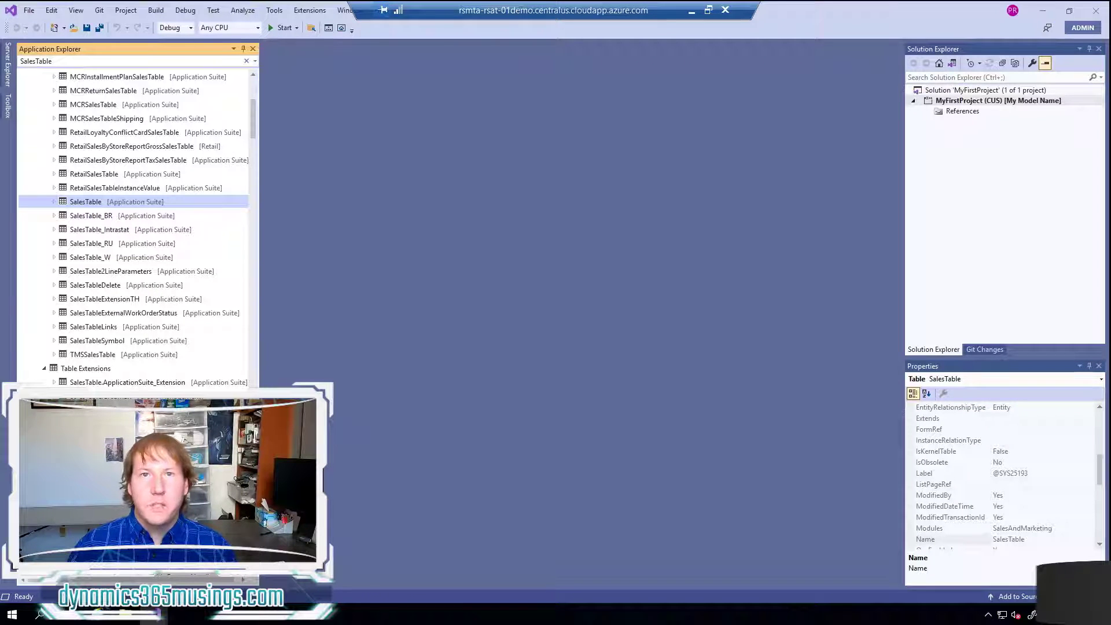
mouse_move(516, 322)
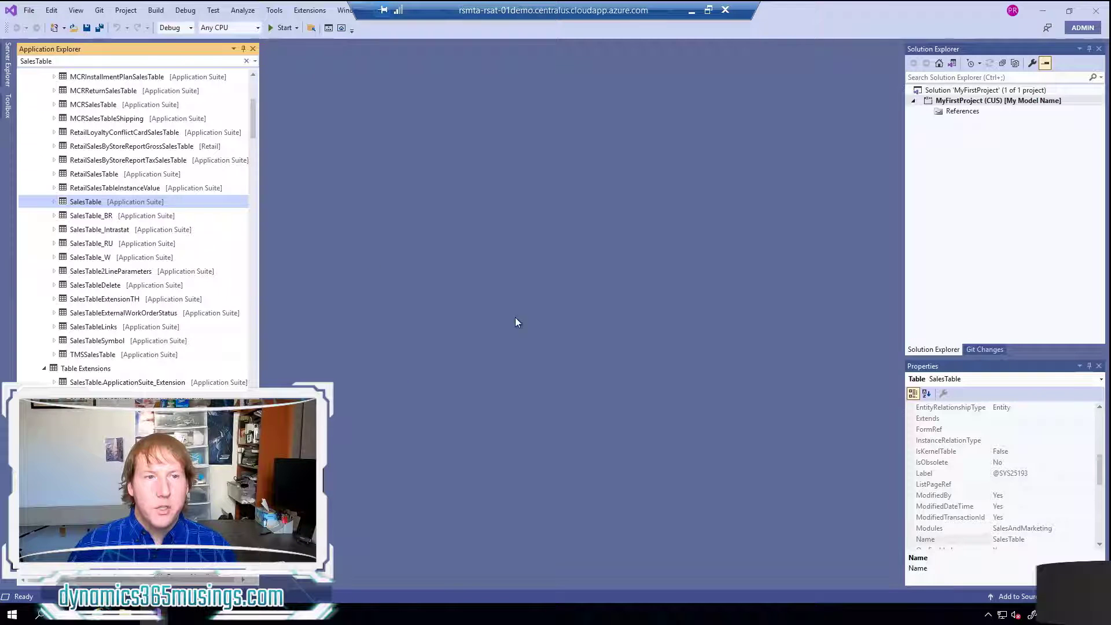
mouse_move(310, 211)
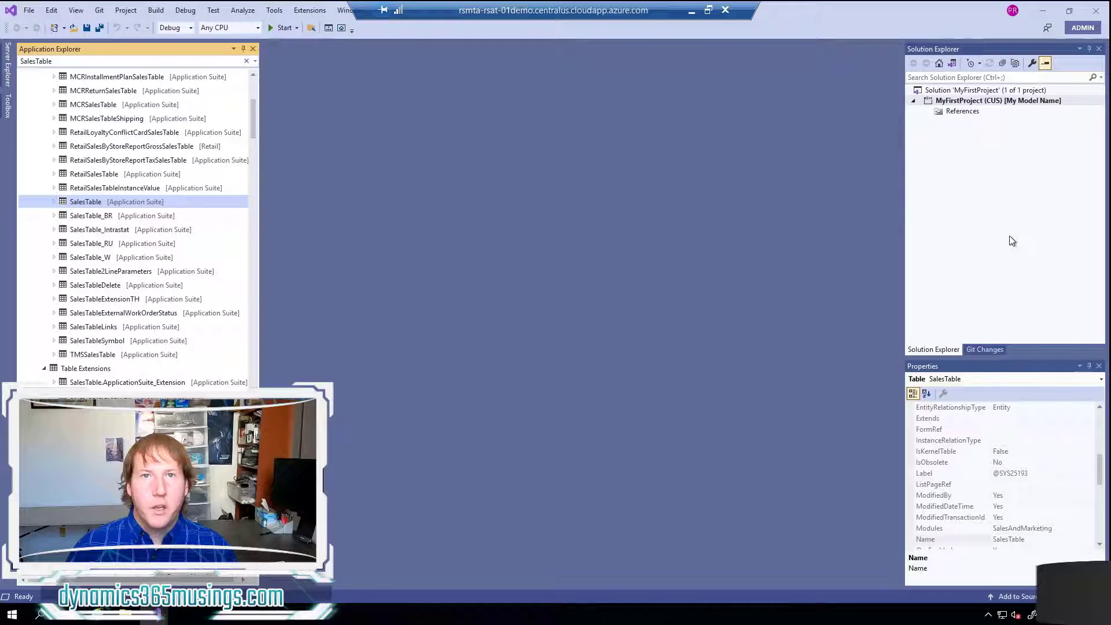
mouse_move(1024, 149)
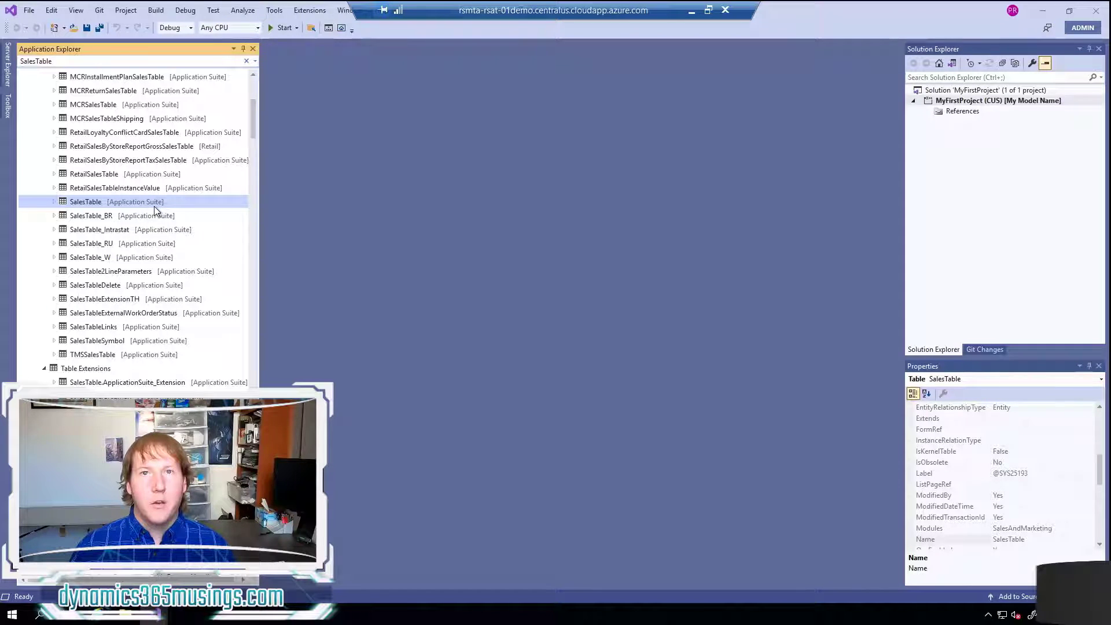
mouse_move(310, 187)
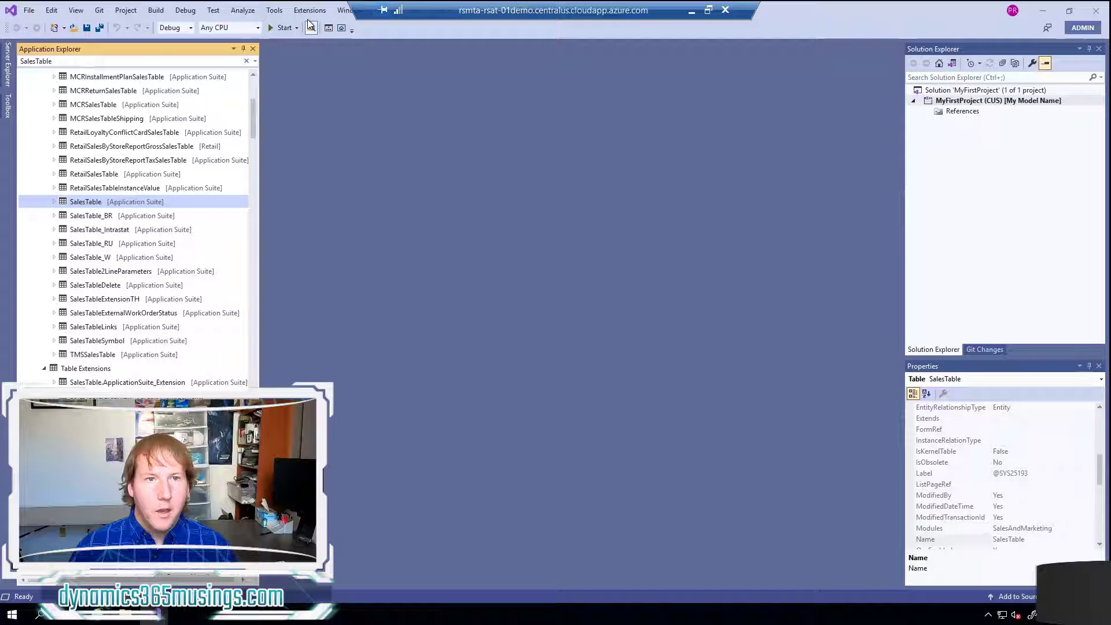
mouse_move(309, 10)
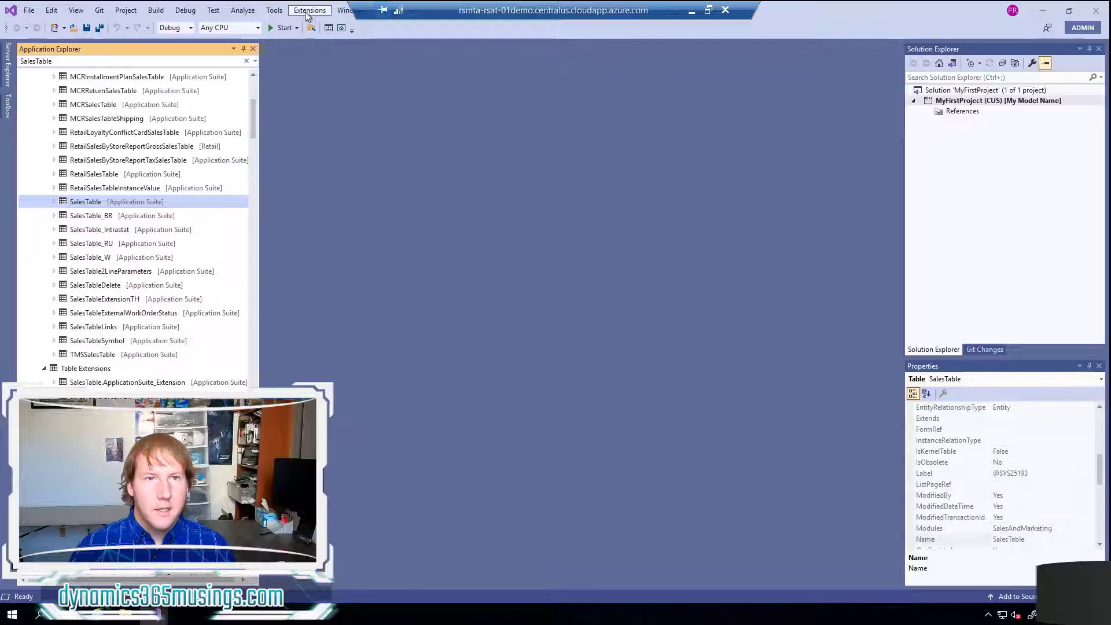
Show the Dynamics 365 Model Management commands from the Extensions menu
click(309, 9)
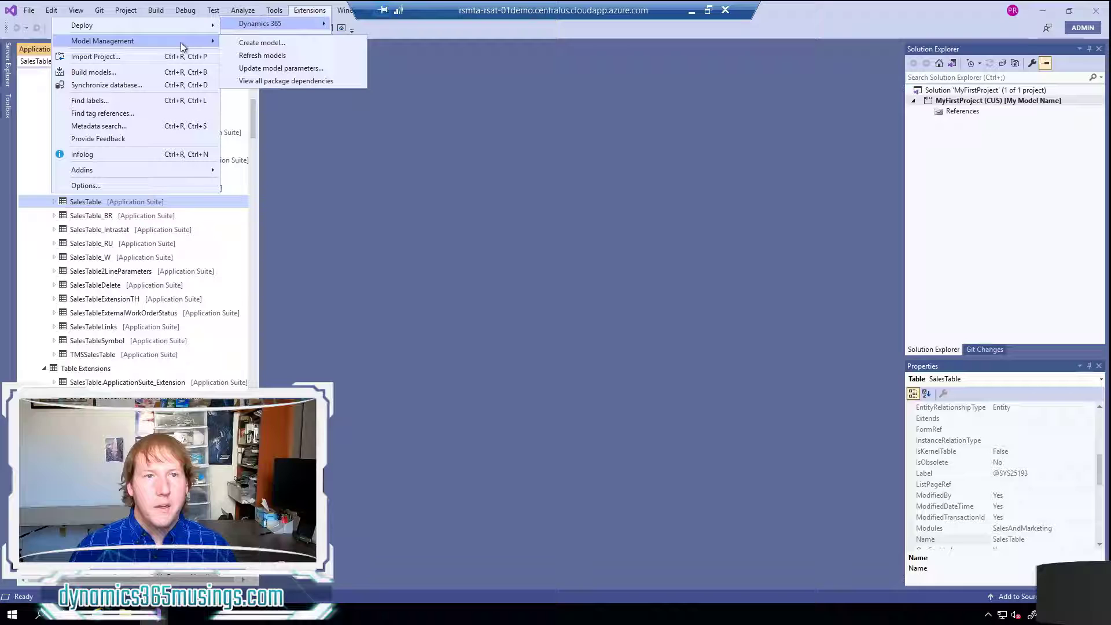
mouse_move(262, 42)
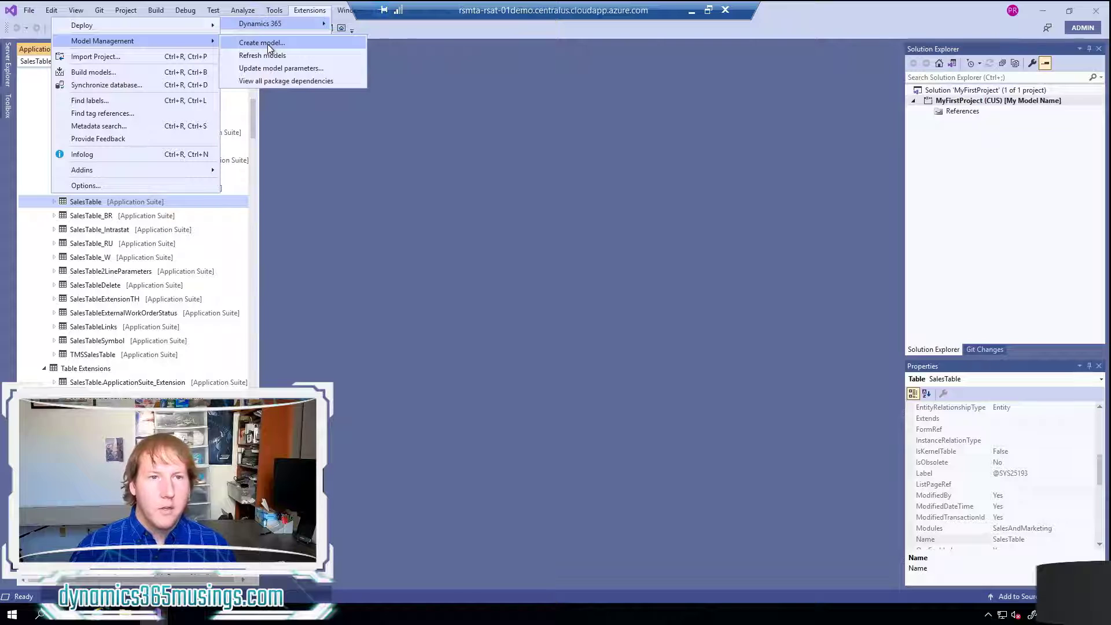
Start a new model named MyModel2 with publisher My Company
click(261, 43)
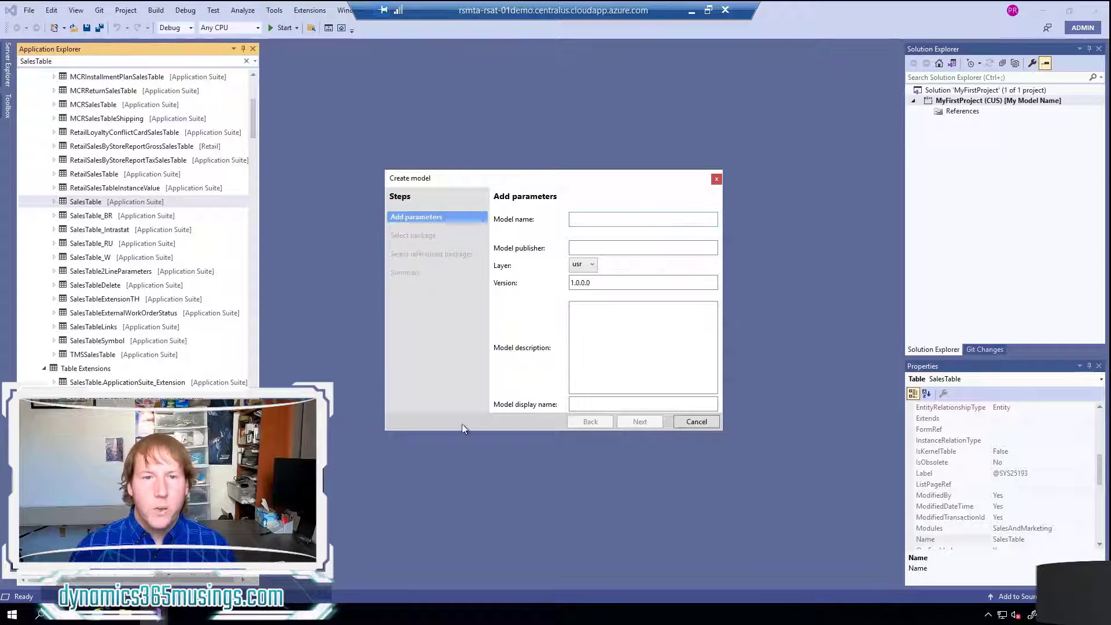
mouse_move(479, 338)
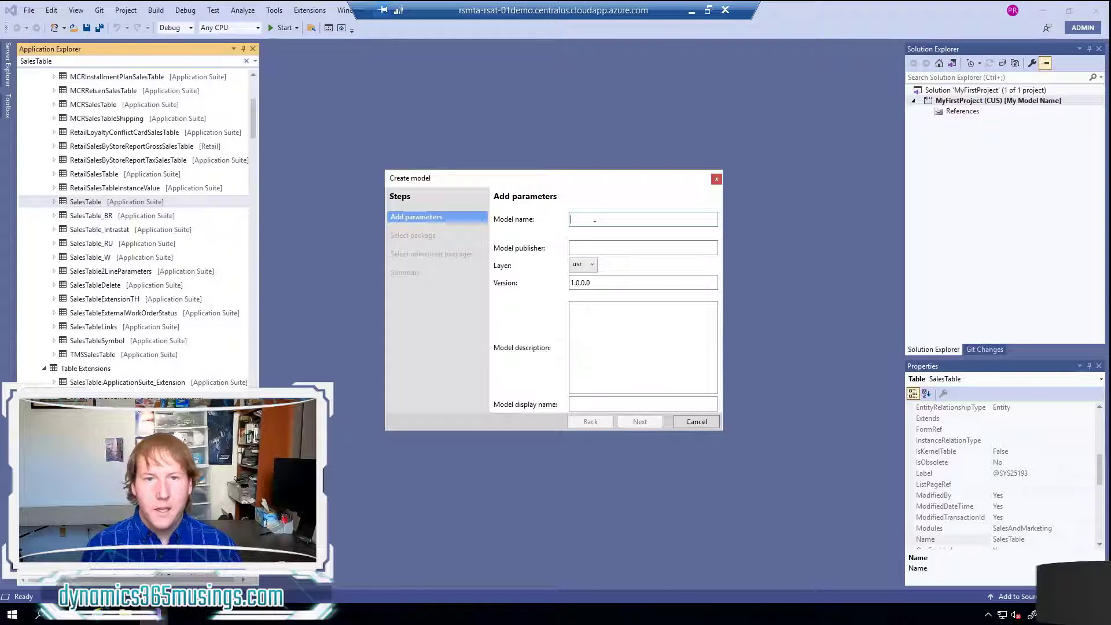
text(My)
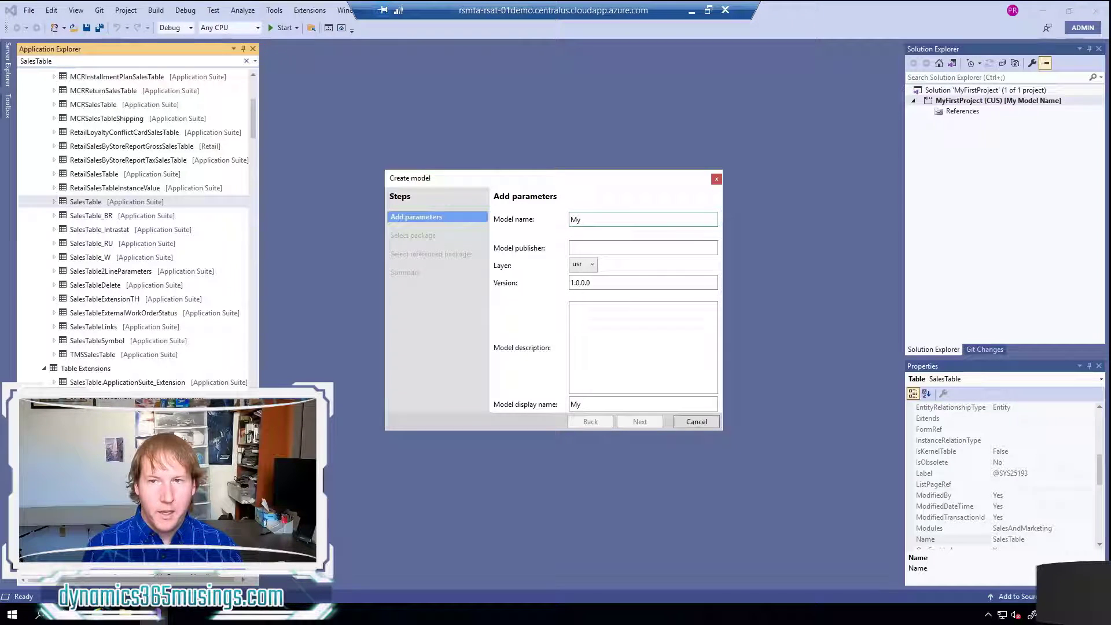
text(Mo)
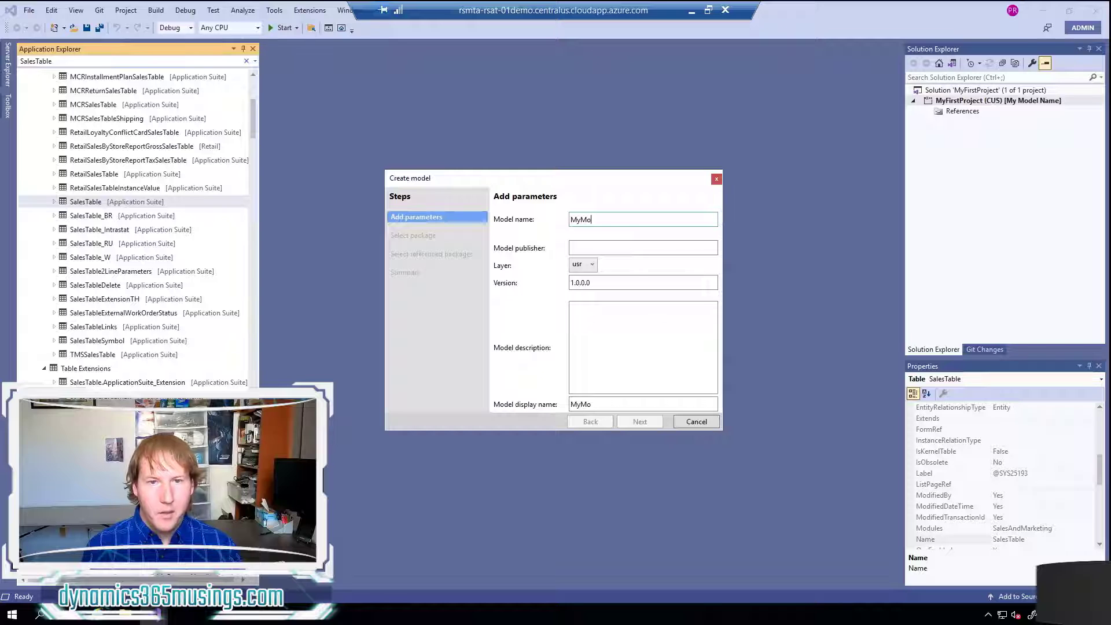
text(del2)
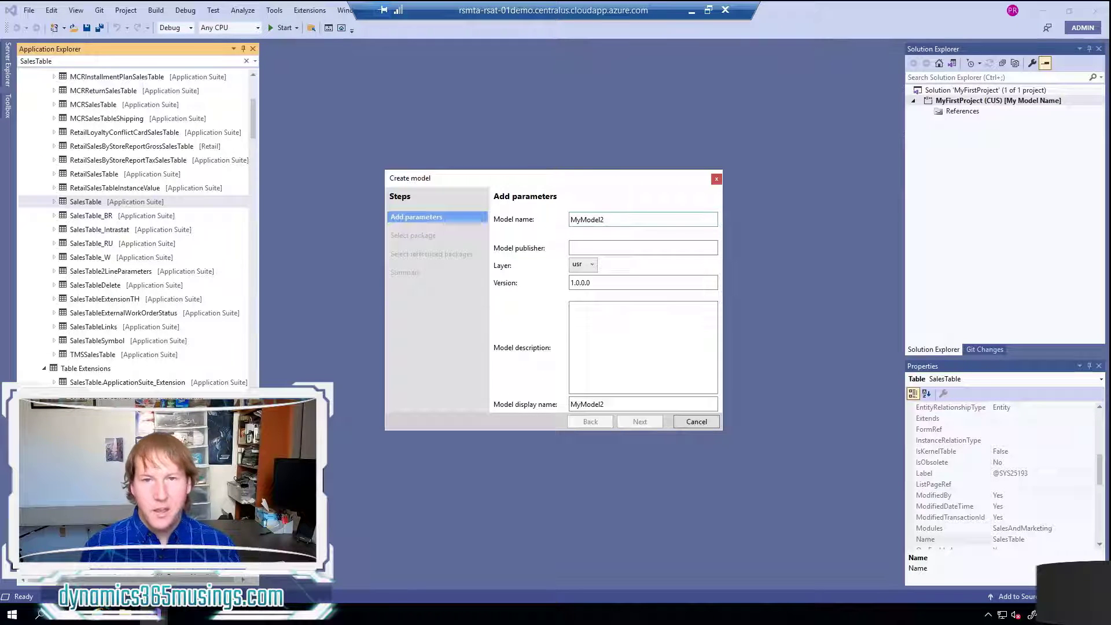
click(641, 247)
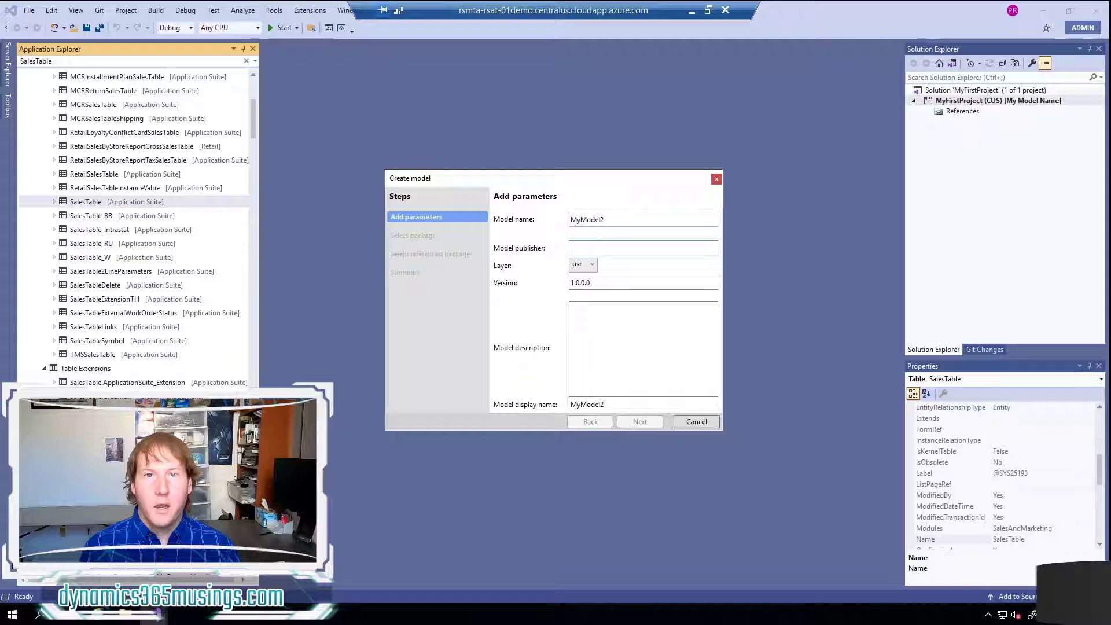
text(My Company)
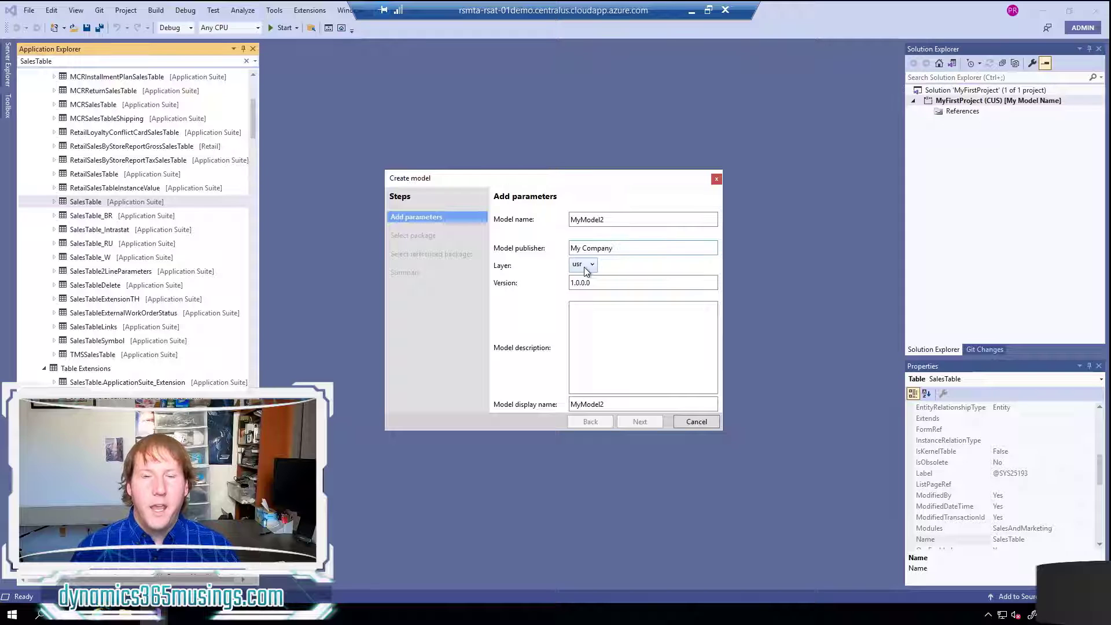
Set the model layer to cus and description to 'My model description.'
click(593, 265)
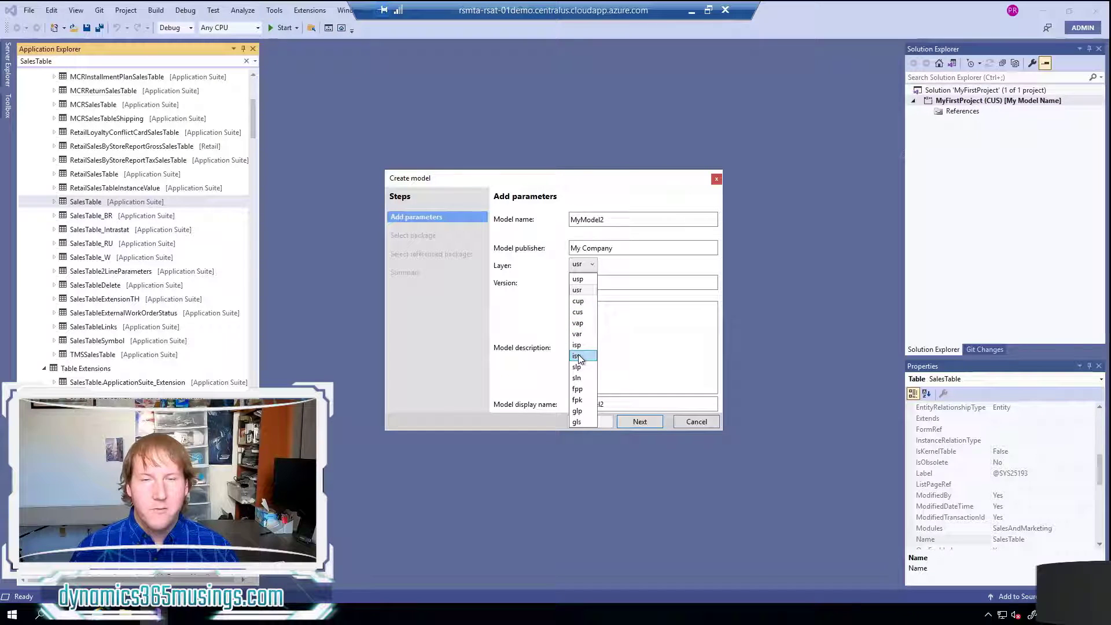
mouse_move(577, 334)
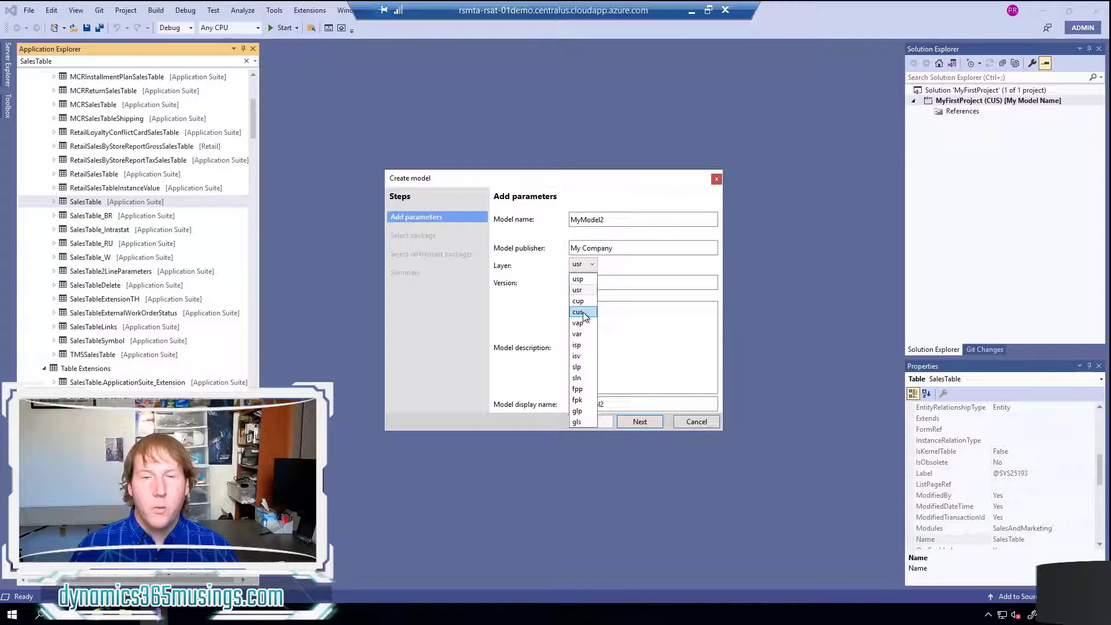
click(578, 312)
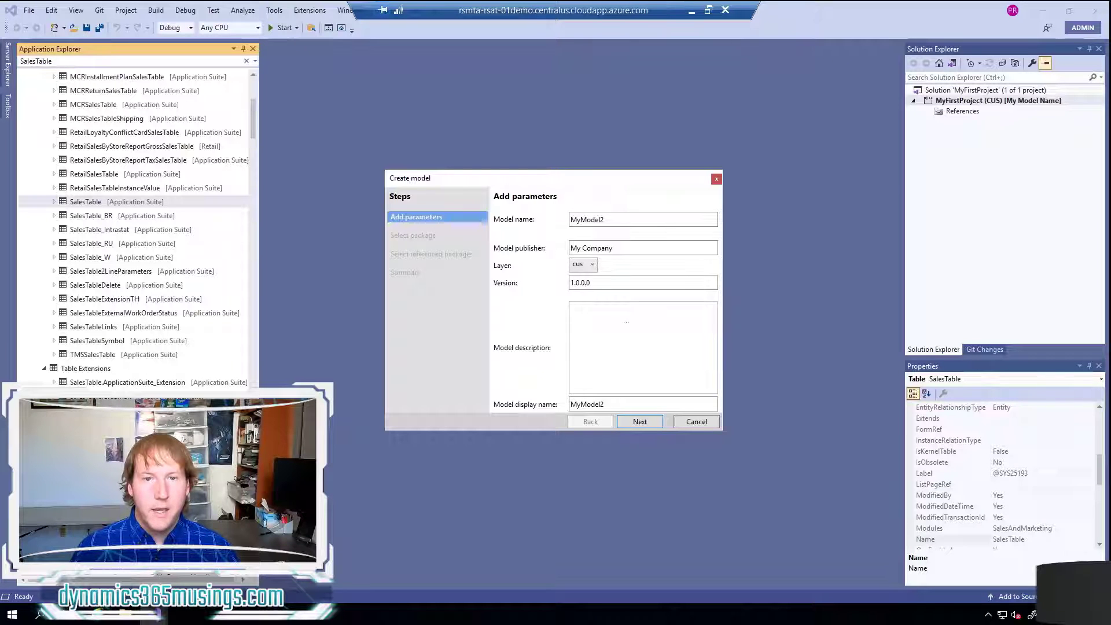
click(641, 308)
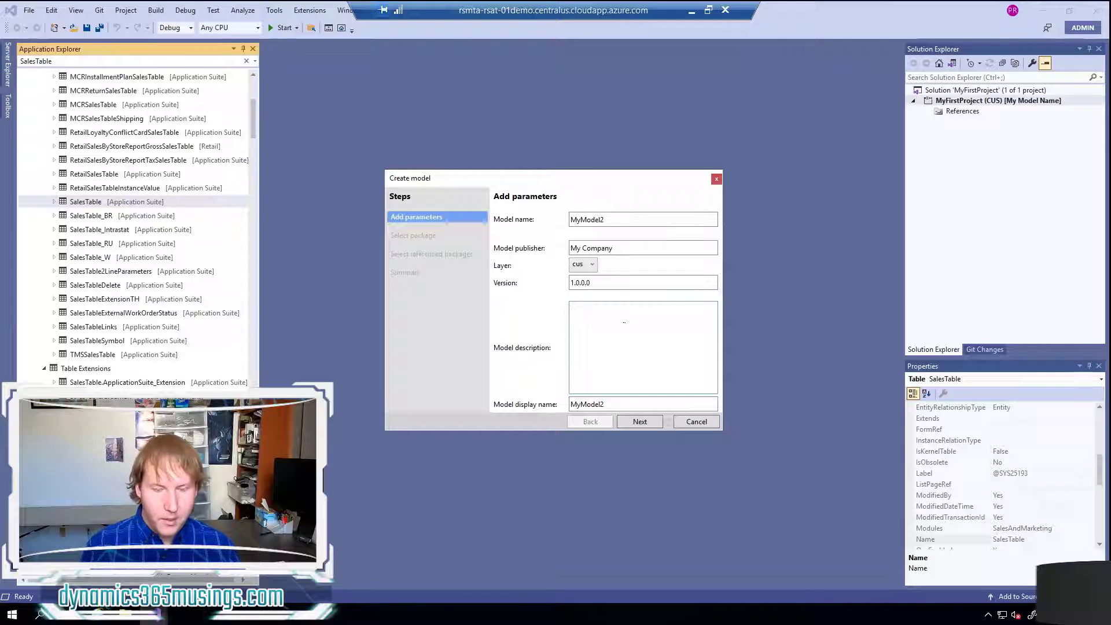
text(My model description.)
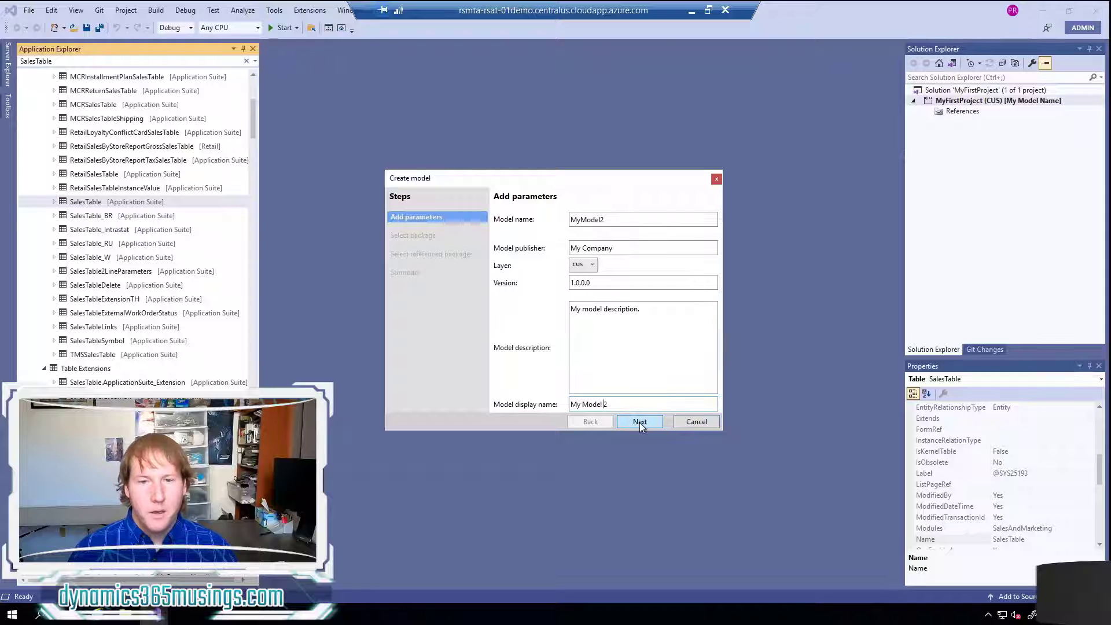
Advance the wizard to the package step, keeping Create new package selected
click(639, 422)
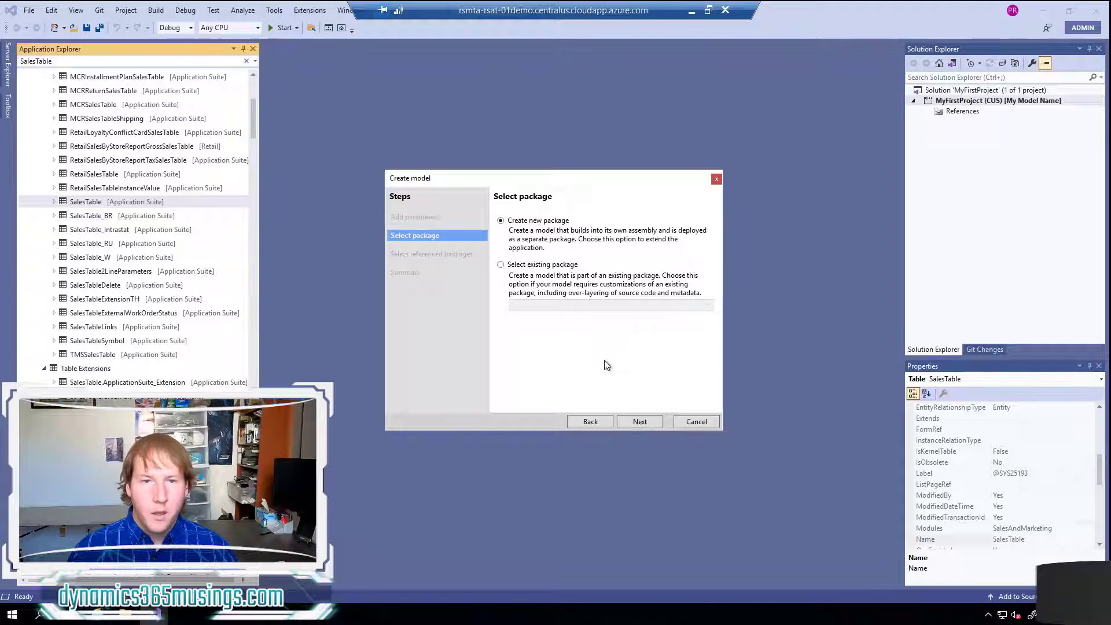
mouse_move(575, 256)
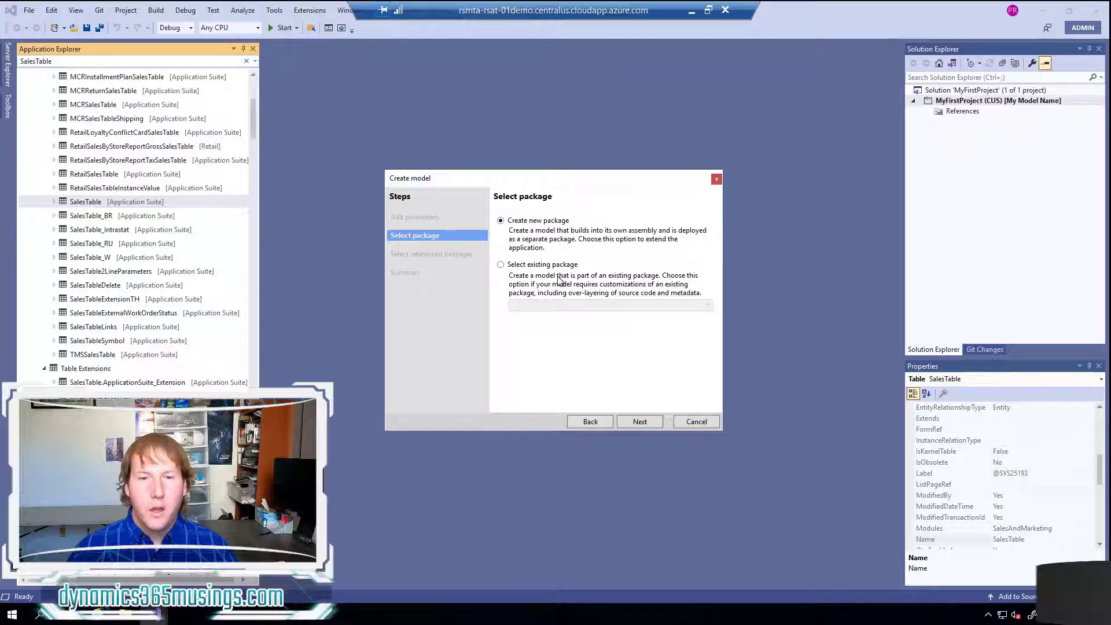
mouse_move(564, 305)
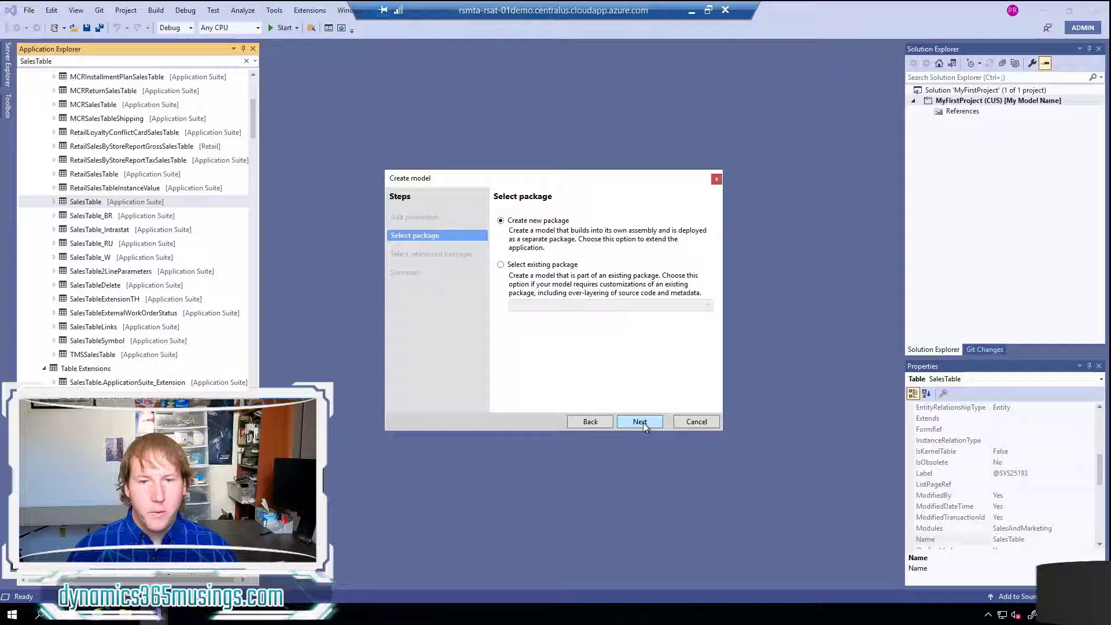
Reach the referenced packages list and uncheck ApplicationSuite
click(638, 421)
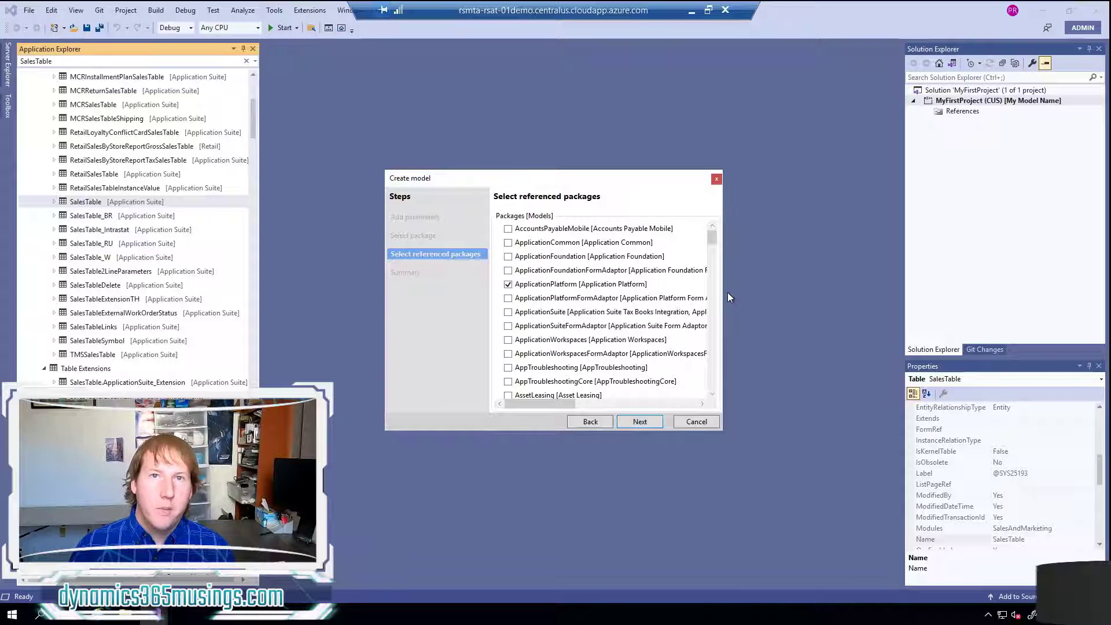
click(581, 283)
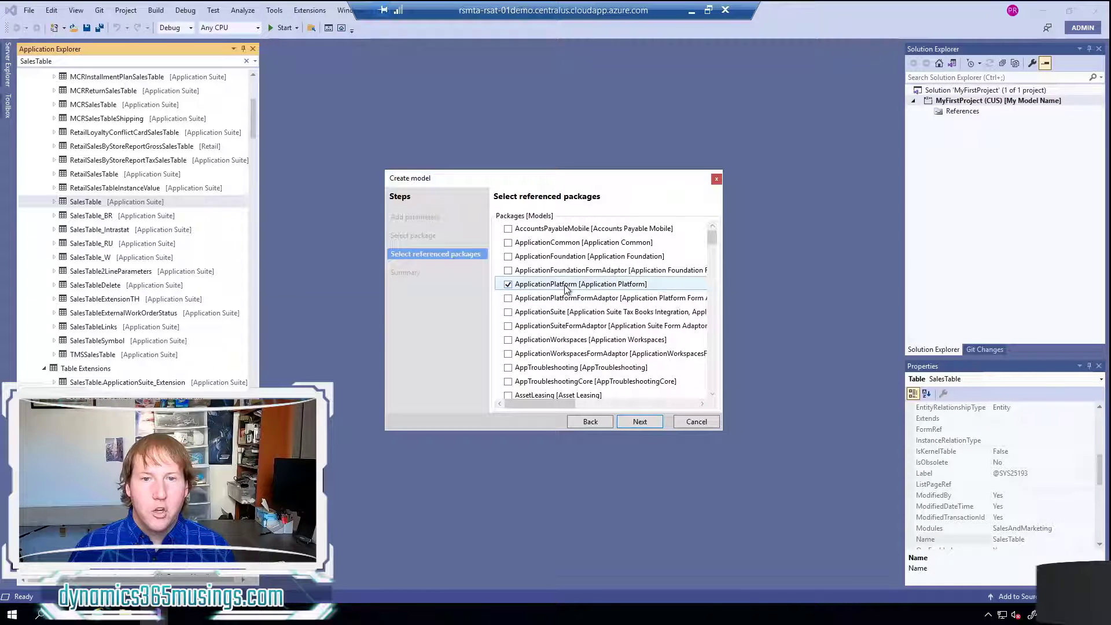
mouse_move(574, 285)
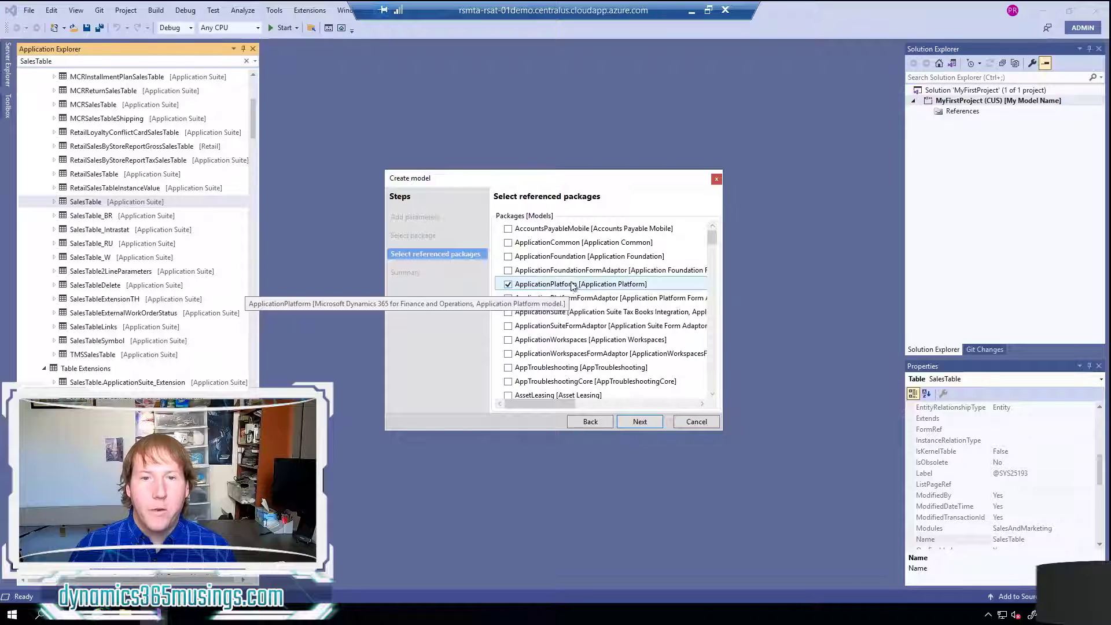
mouse_move(894, 290)
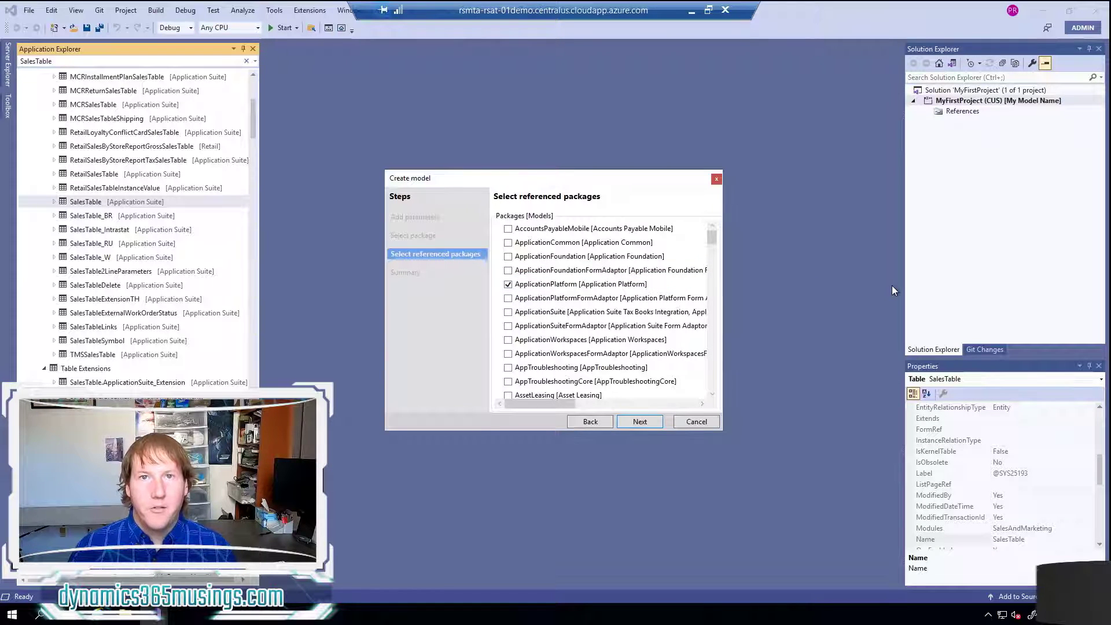
click(580, 283)
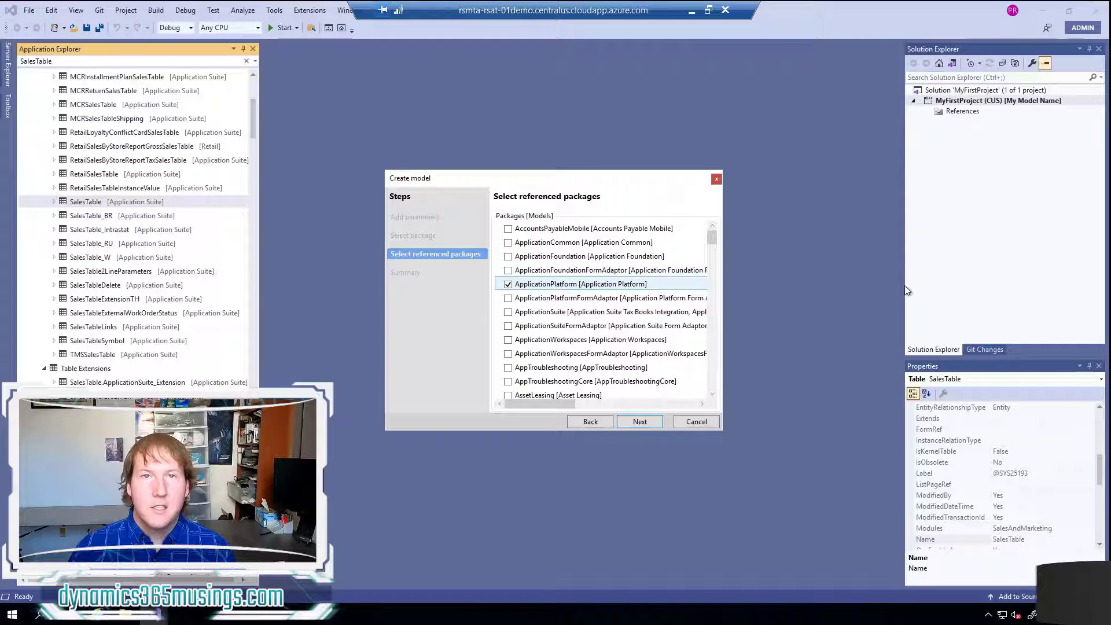
mouse_move(481, 95)
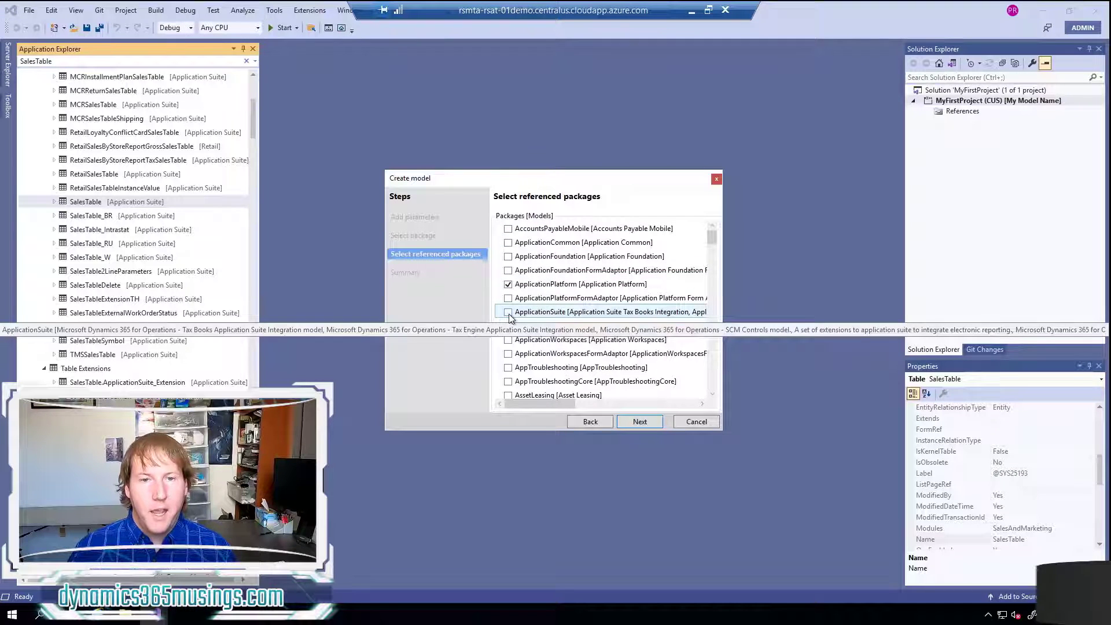
click(508, 312)
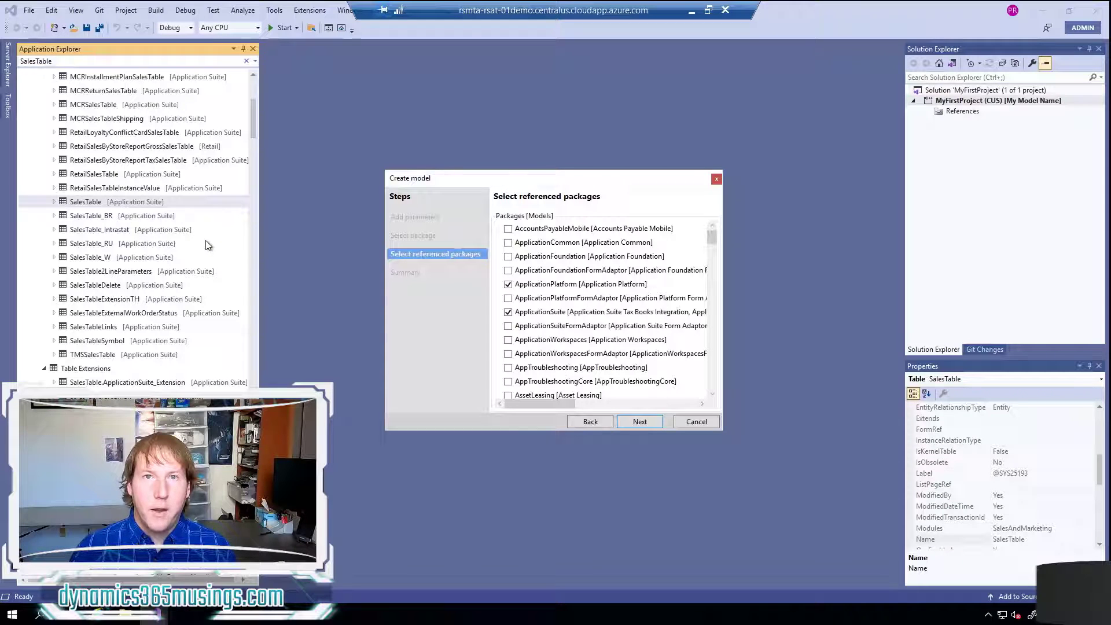
mouse_move(296, 367)
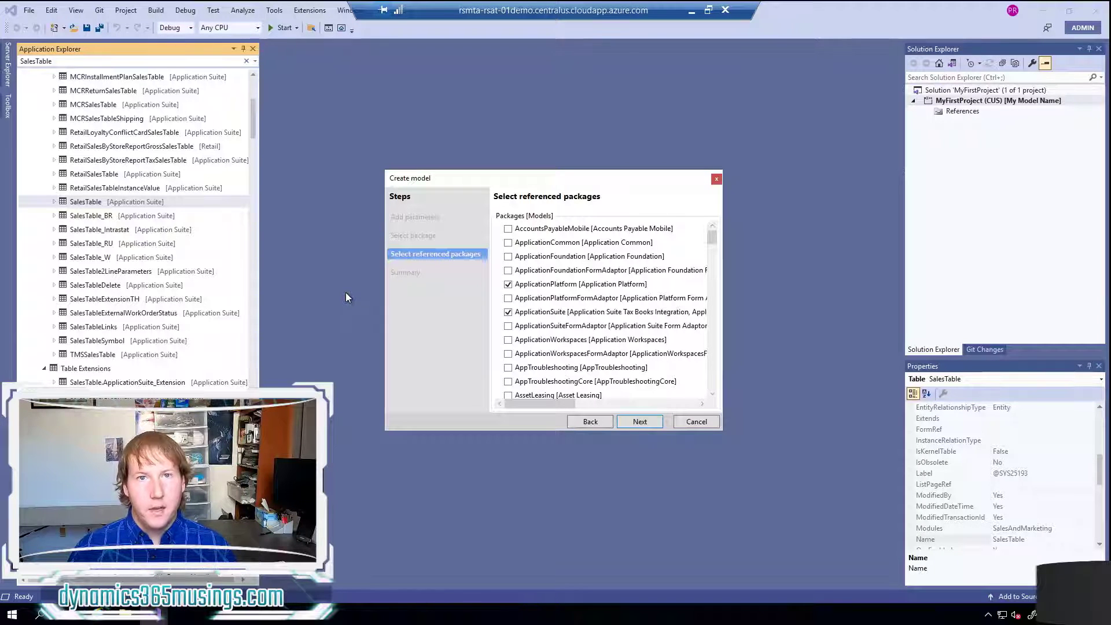
click(508, 312)
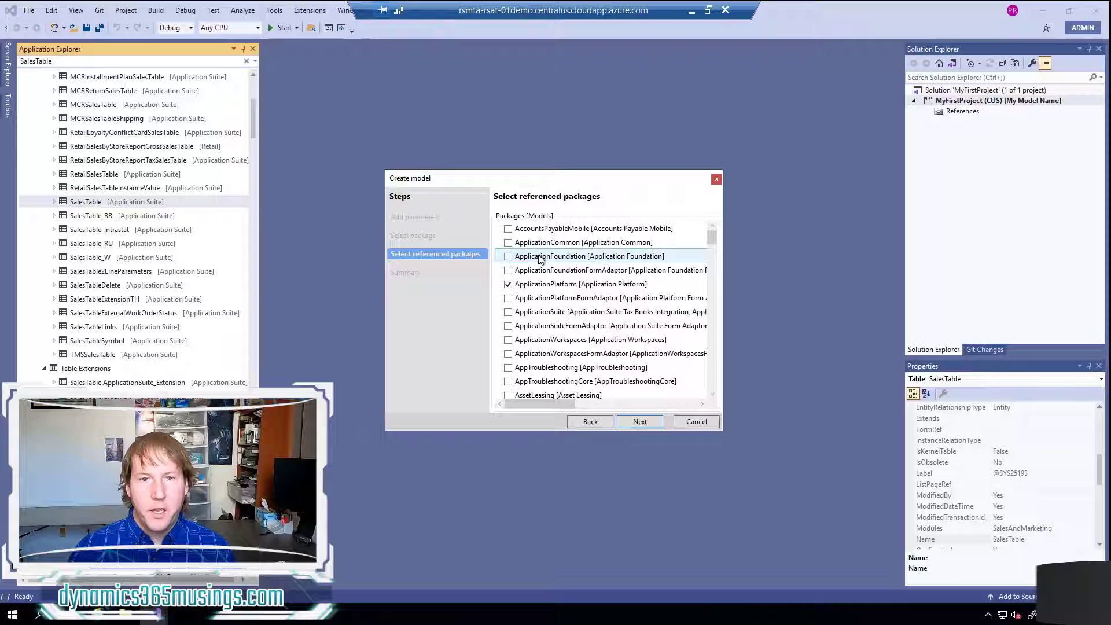
Check ApplicationFoundation, review the package list, and continue to the summary
click(509, 256)
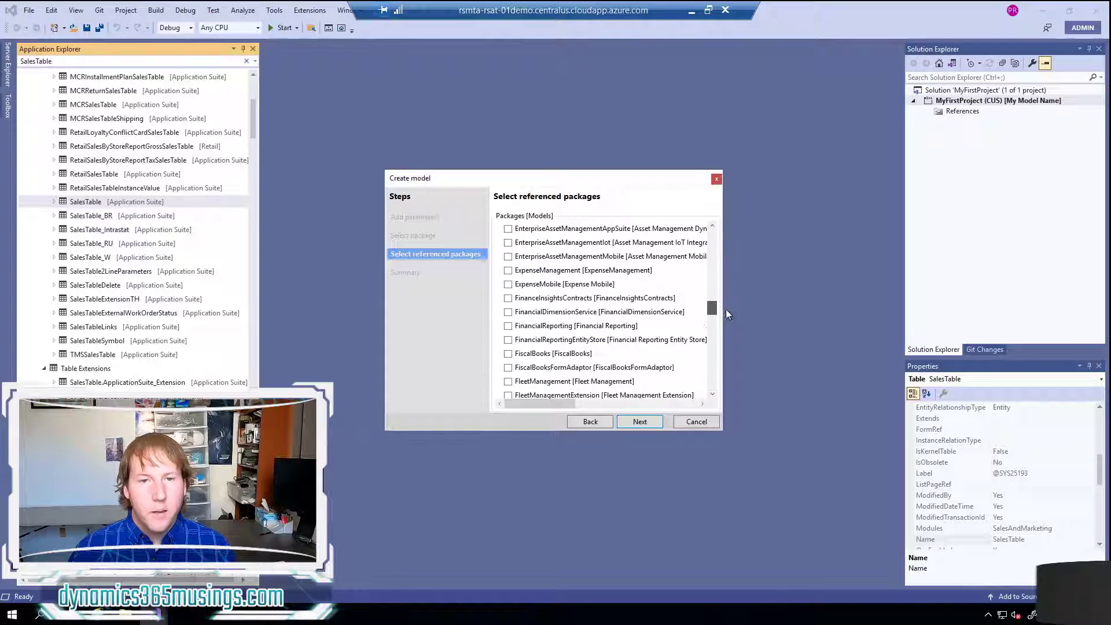
scroll(down, 3)
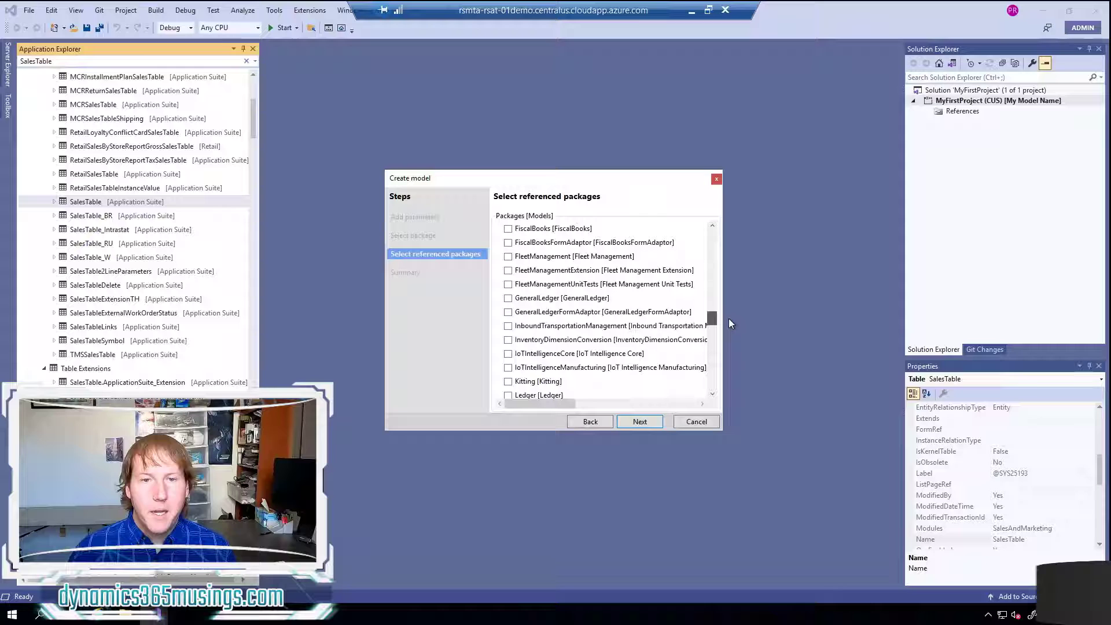
scroll(down, 3)
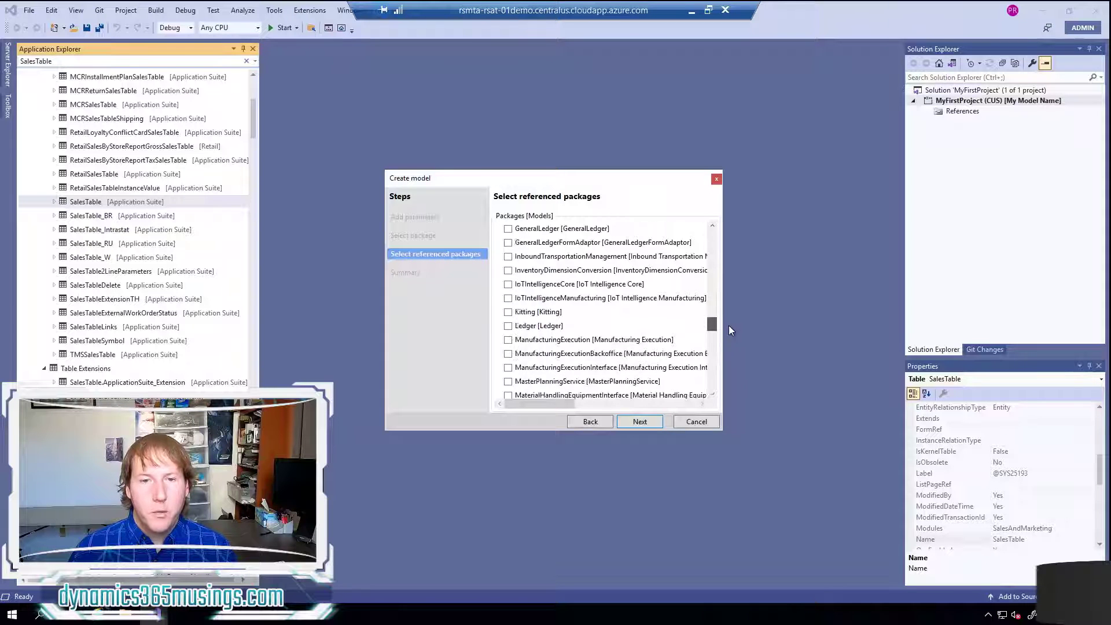
scroll(down, 3)
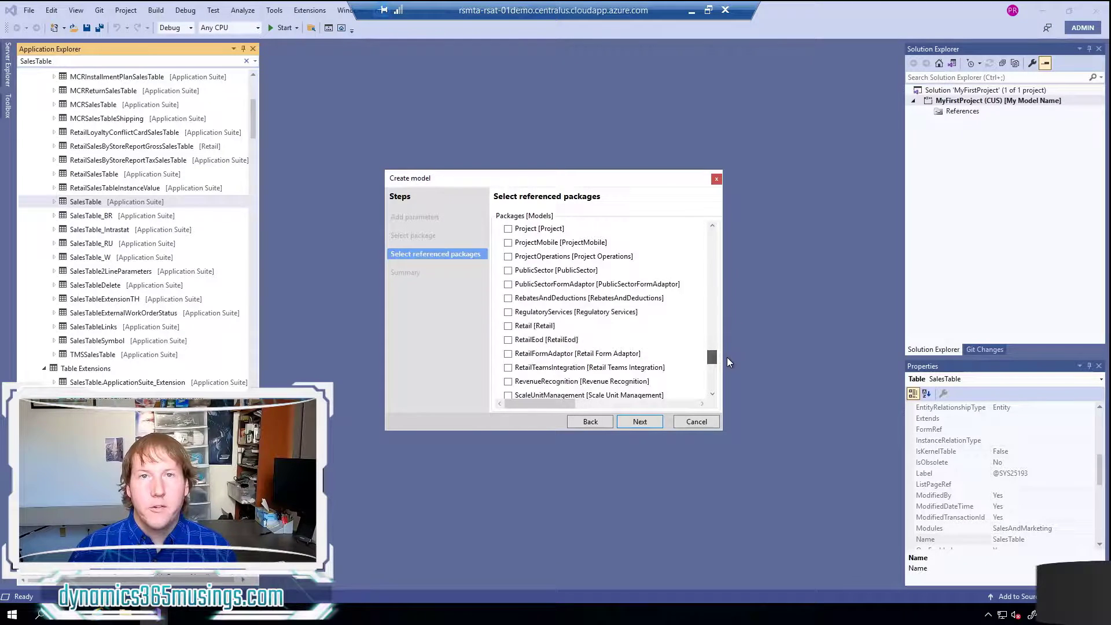
scroll(down, 3)
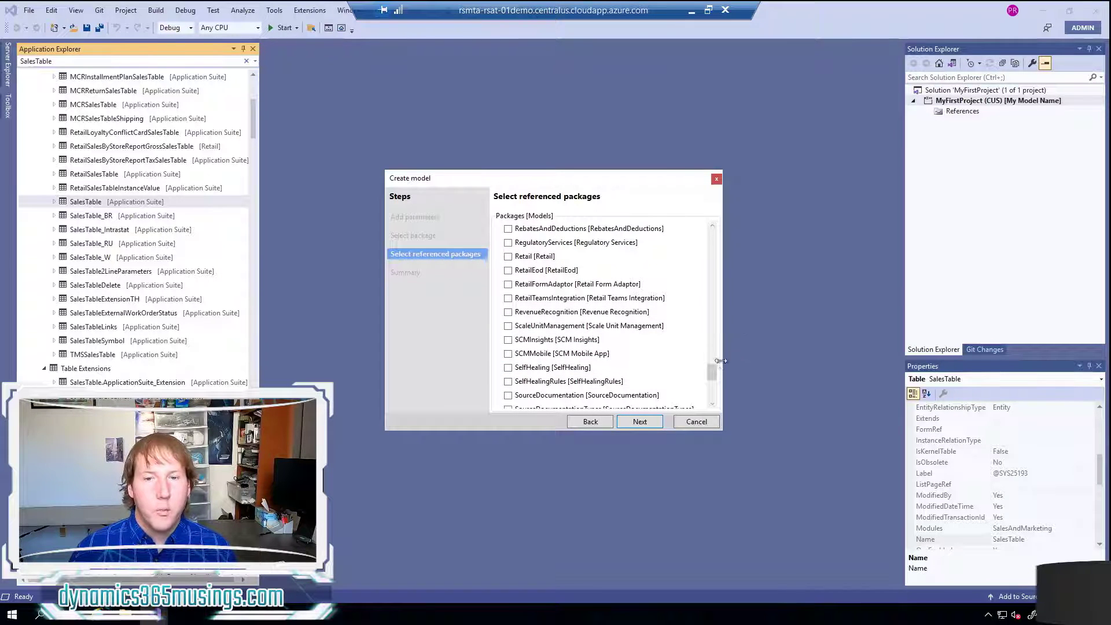
scroll(up, 3)
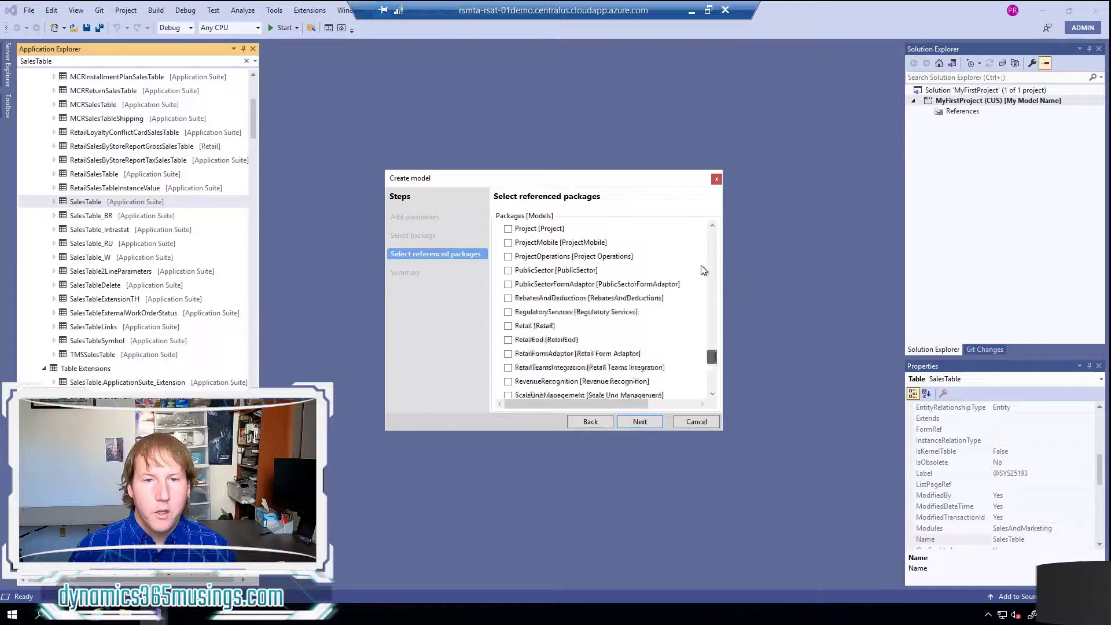
click(508, 284)
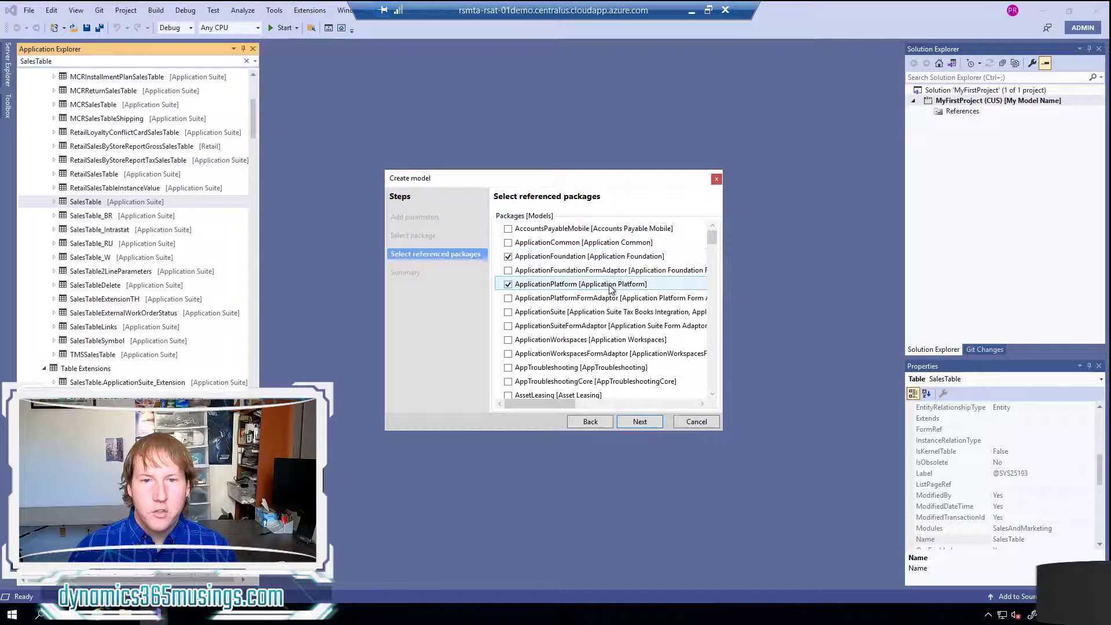
click(639, 421)
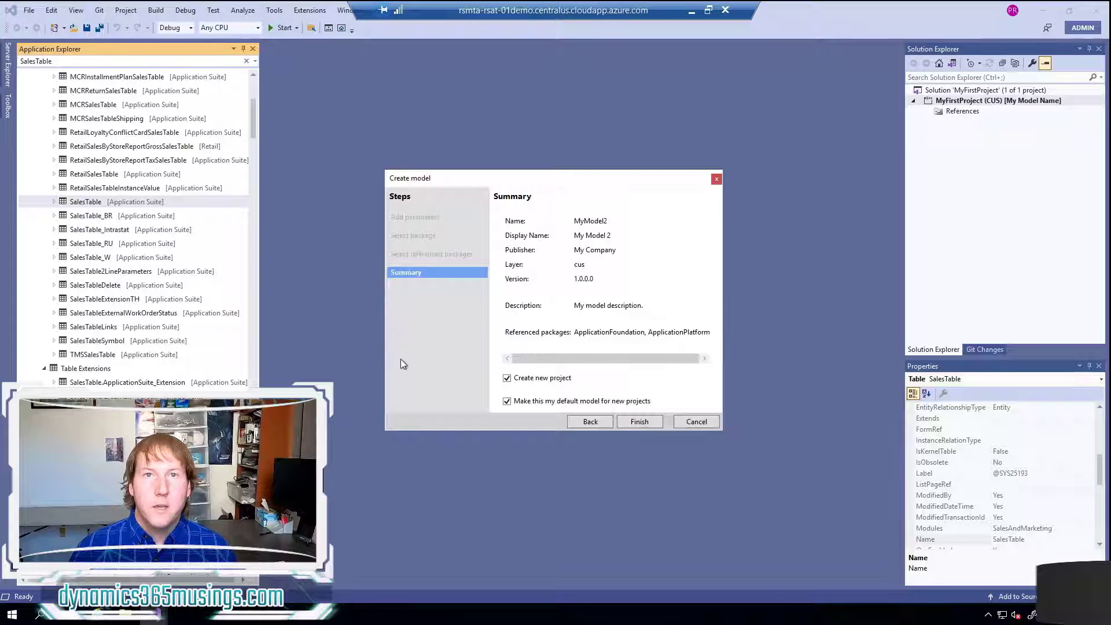
mouse_move(427, 338)
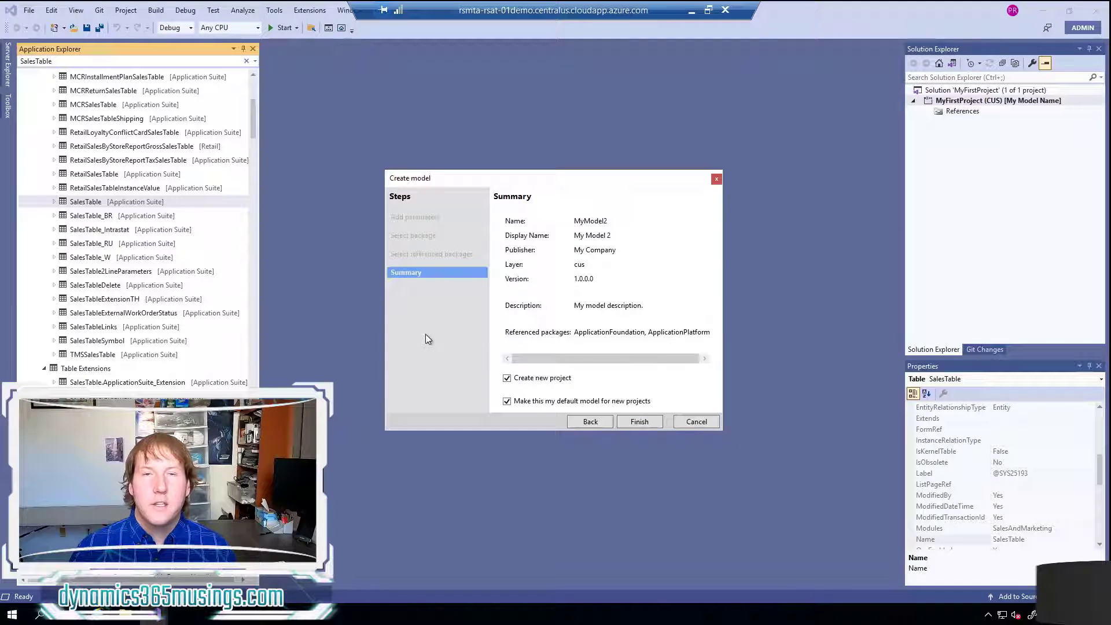
mouse_move(499, 301)
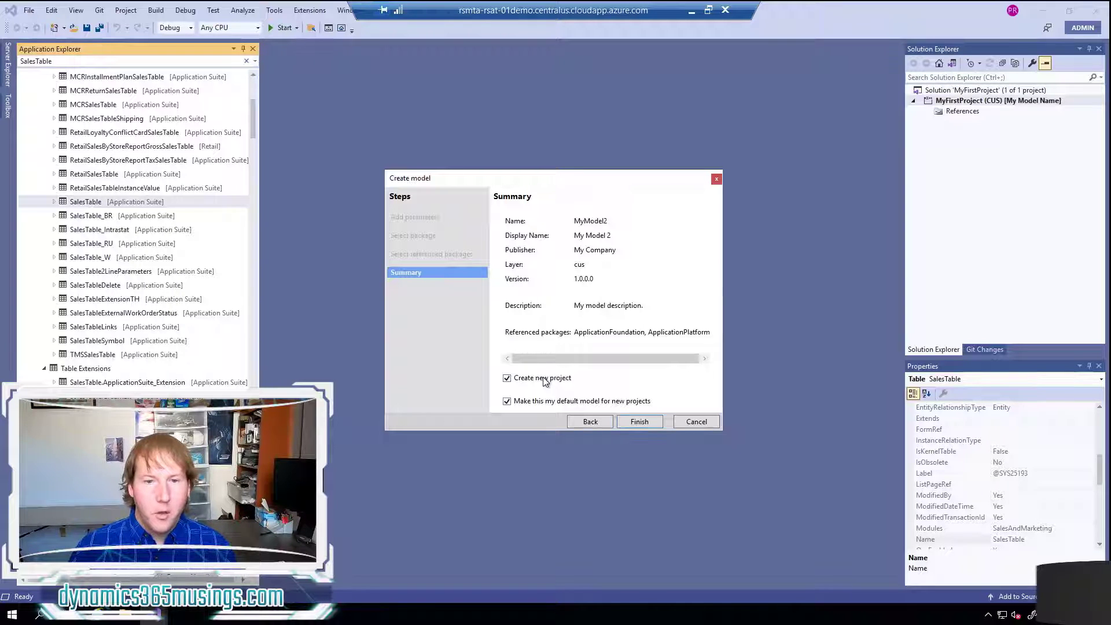
Uncheck Create new project, keeping MyModel2 as the default model
click(507, 378)
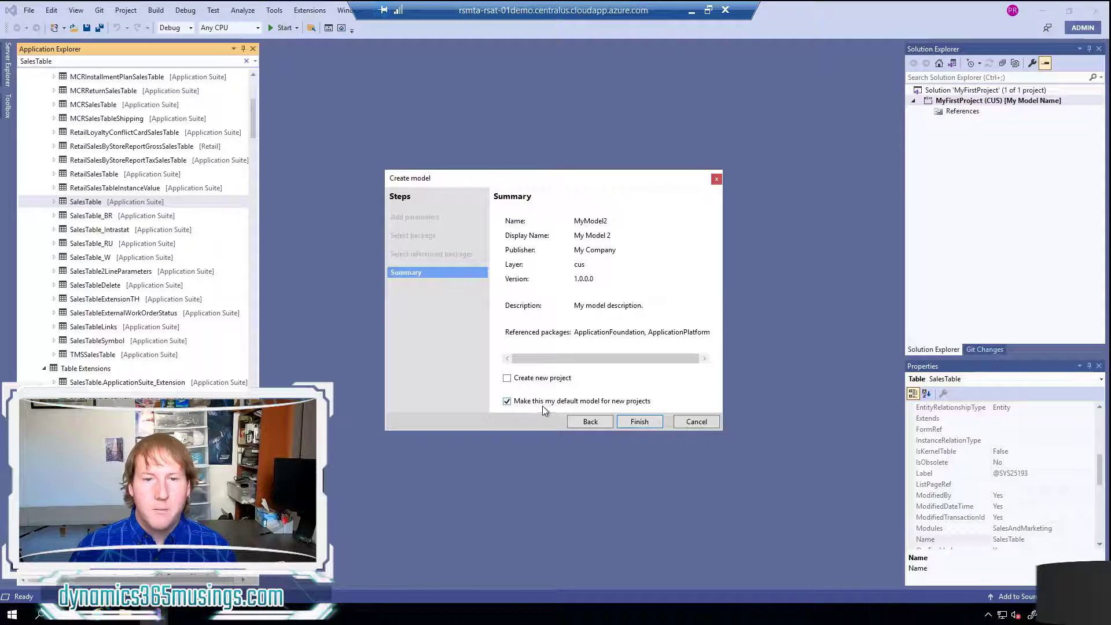
mouse_move(631, 410)
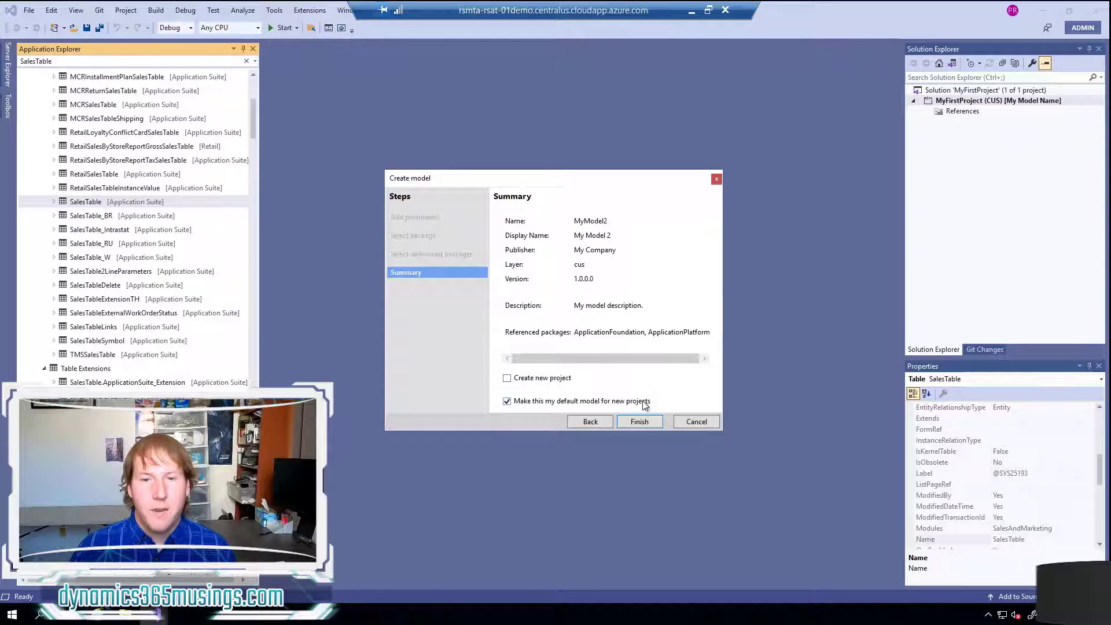
mouse_move(546, 407)
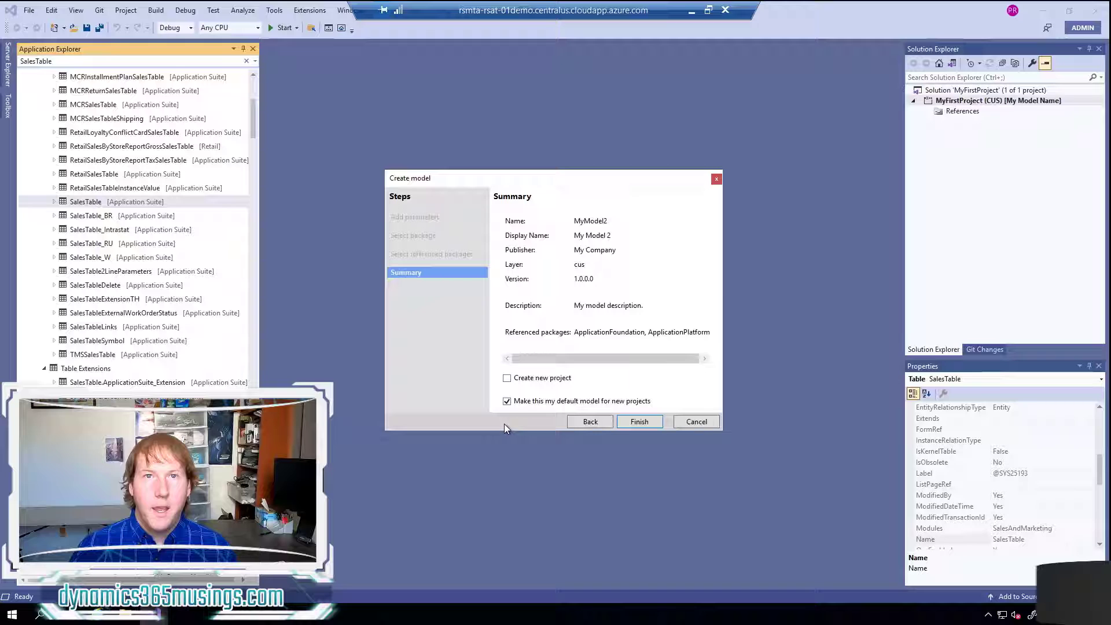
mouse_move(580, 228)
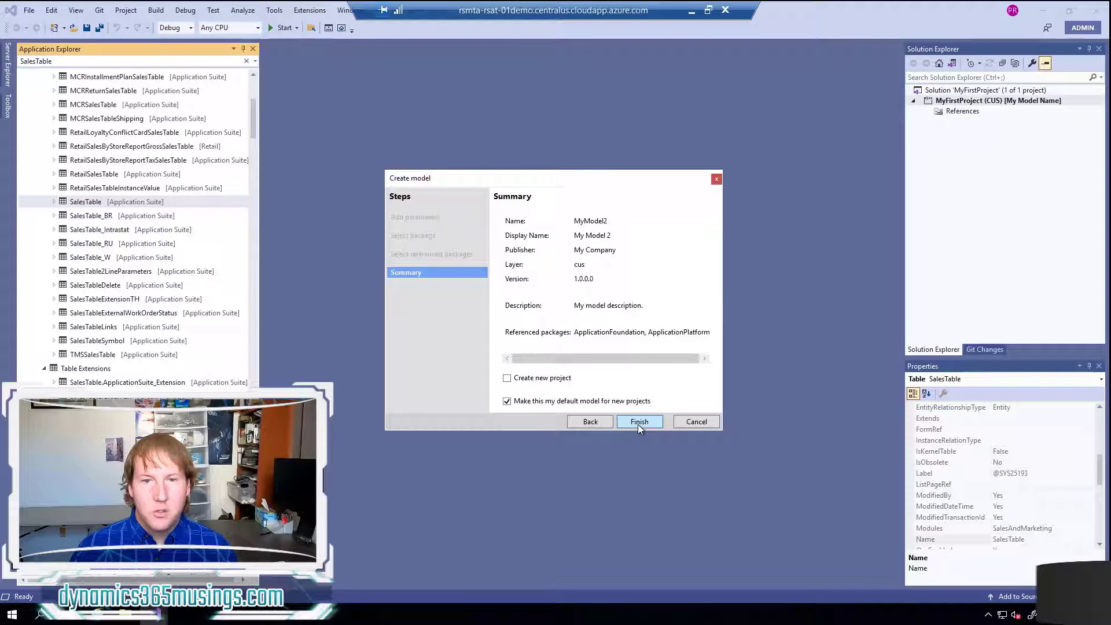
mouse_move(672, 358)
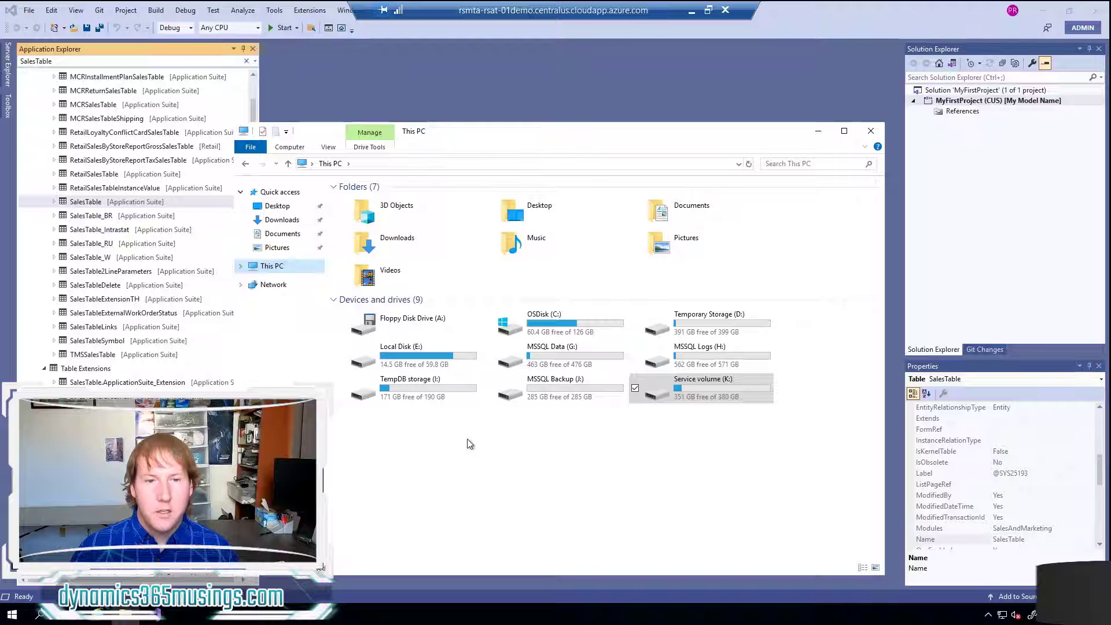
Browse File Explorer to K:\AosService\PackagesLocalDirectory
click(701, 386)
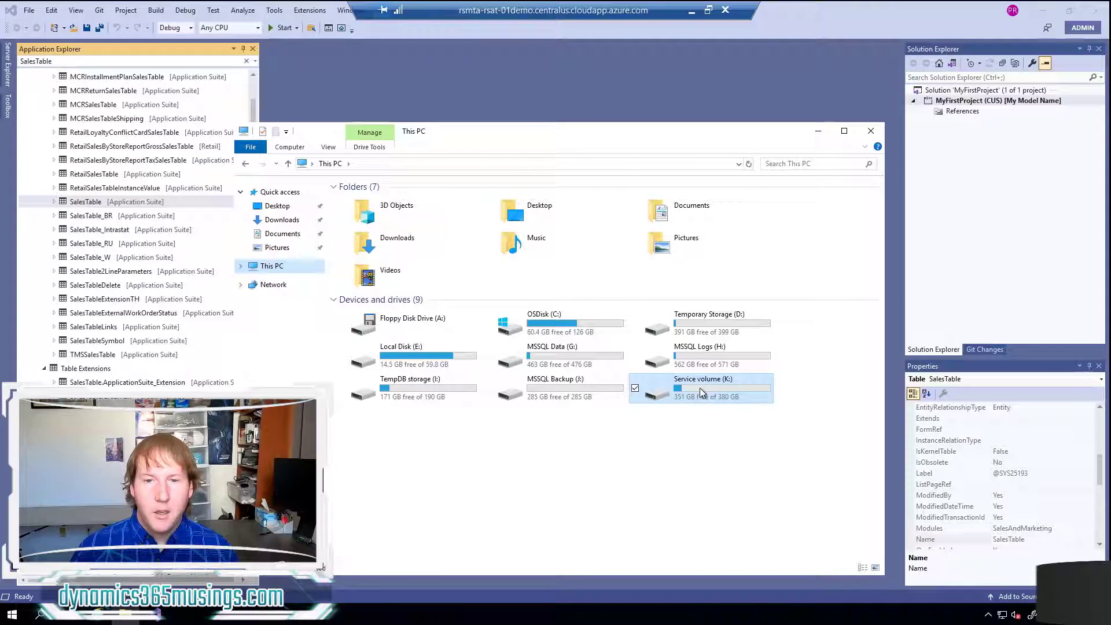
mouse_move(708, 393)
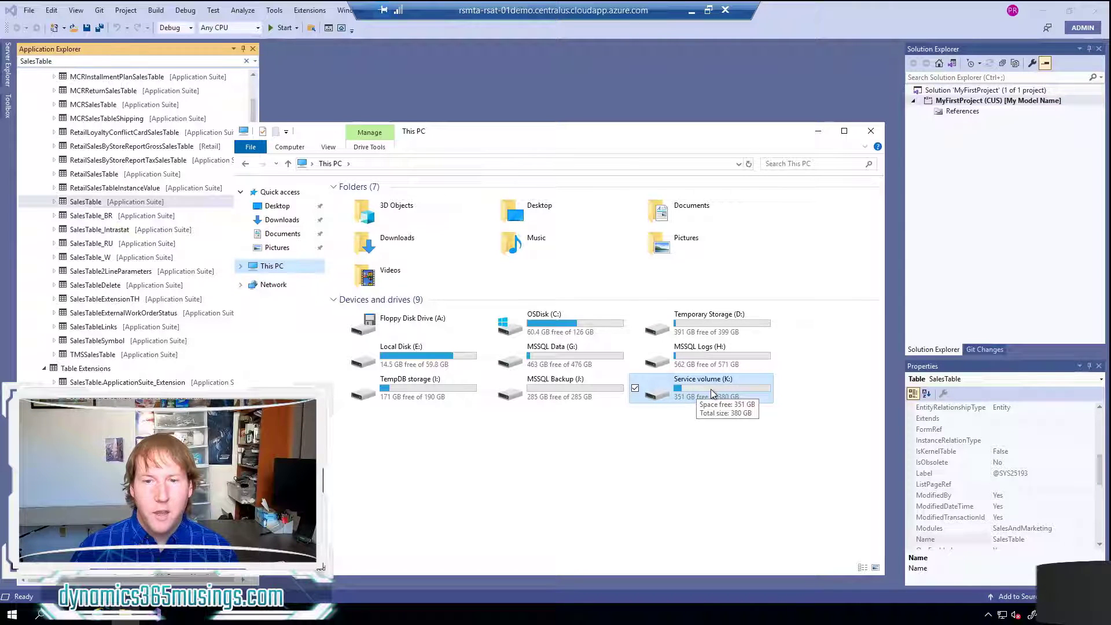
double_click(702, 388)
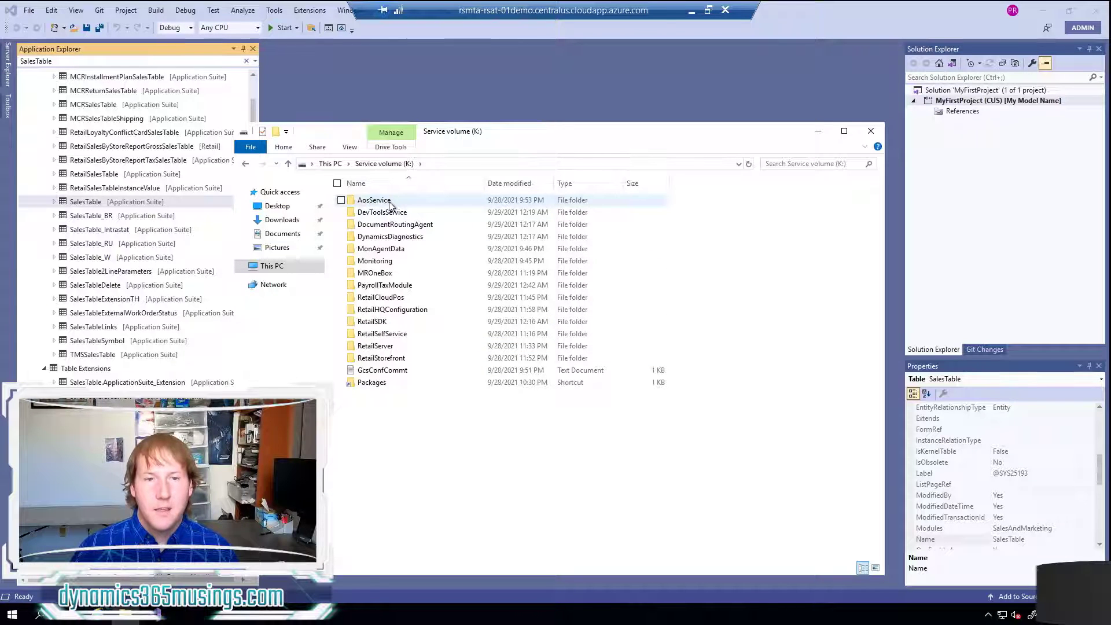
mouse_move(374, 200)
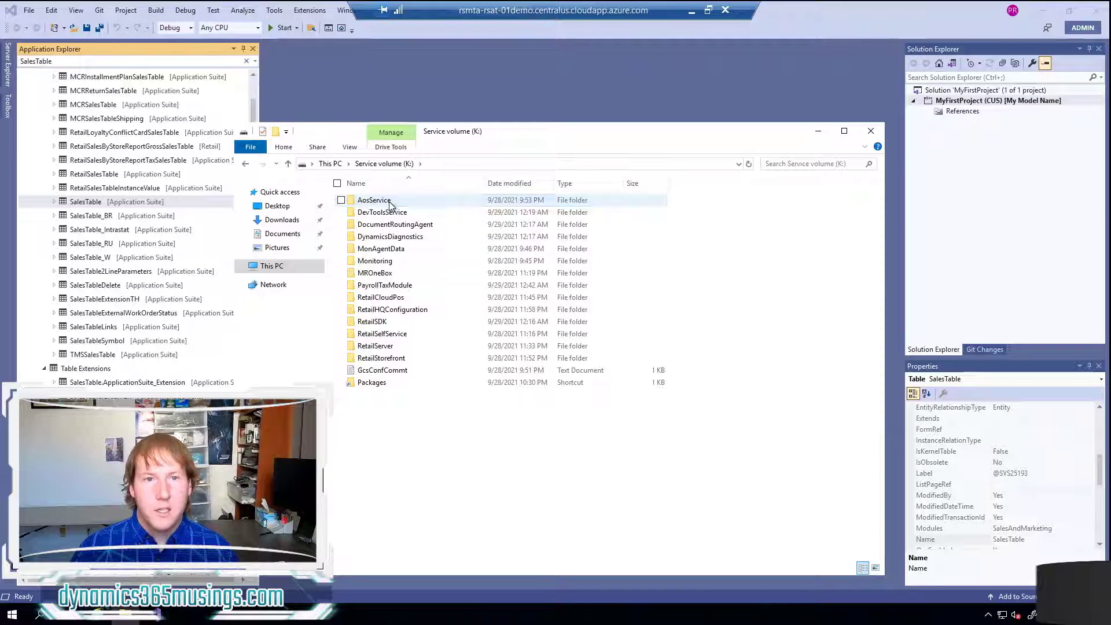
double_click(374, 200)
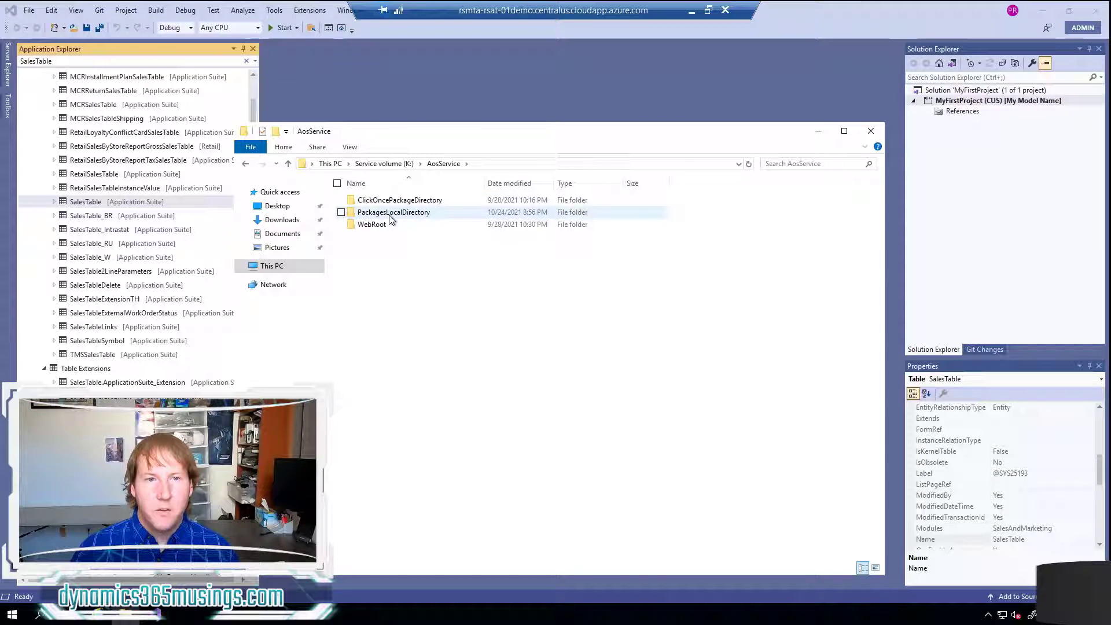
double_click(394, 212)
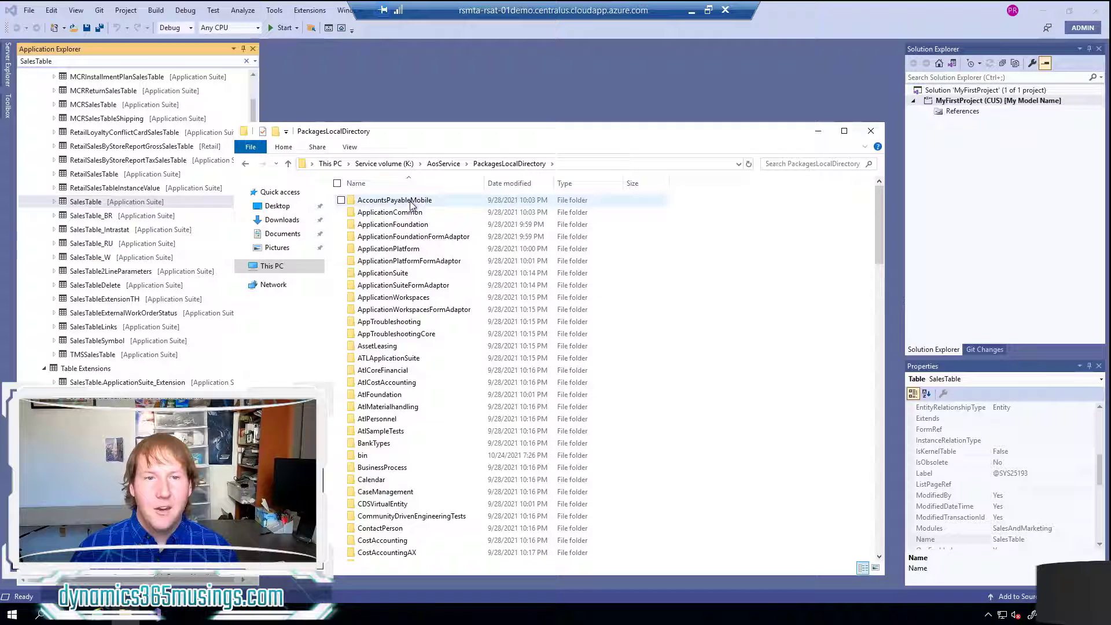
mouse_move(461, 406)
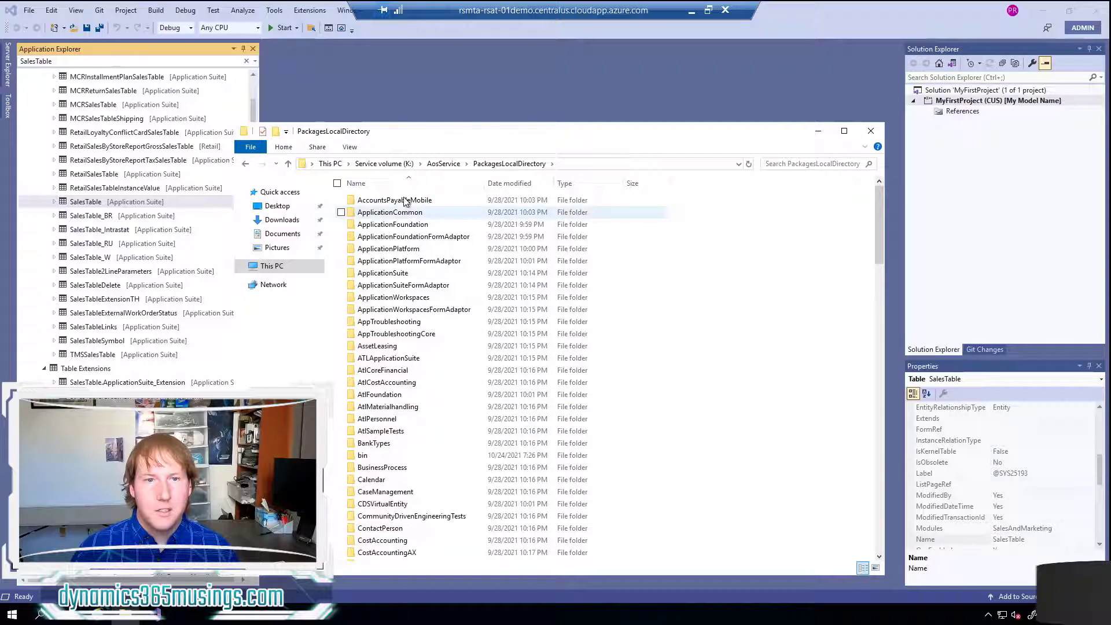
mouse_move(437, 419)
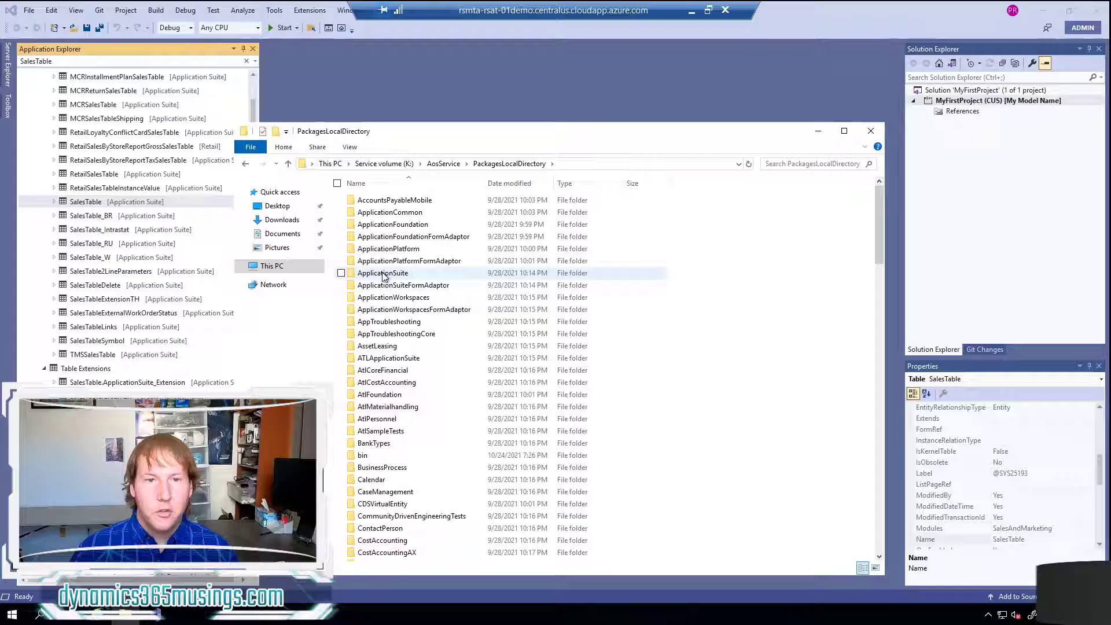
Open the inner MyModel2 folder of the MyModel2 package to see its Ax folders
click(388, 249)
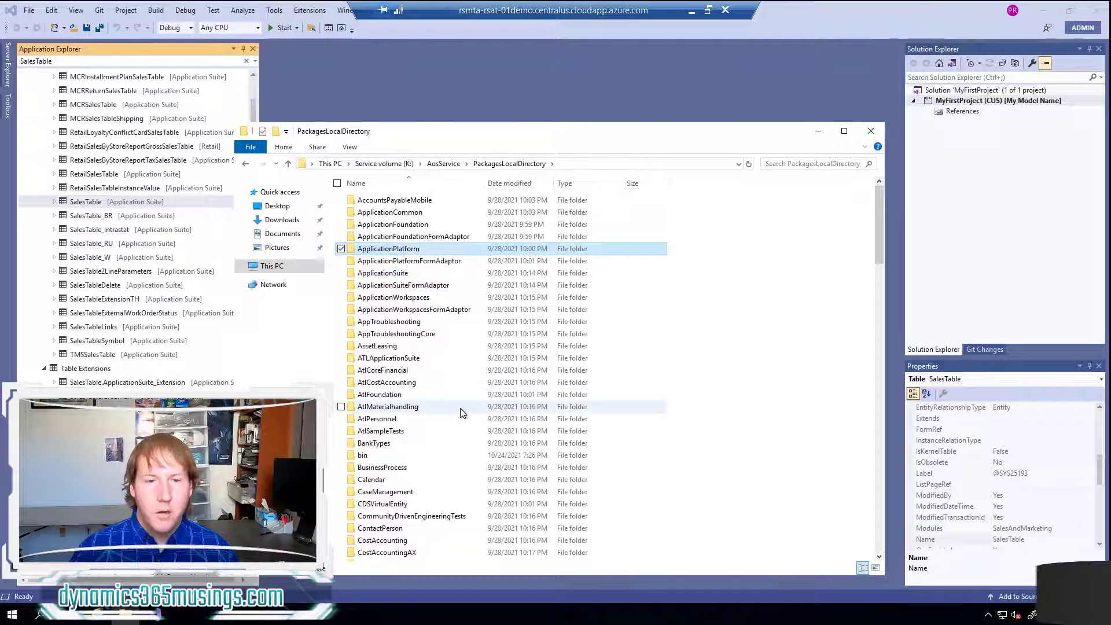
scroll(down, 3)
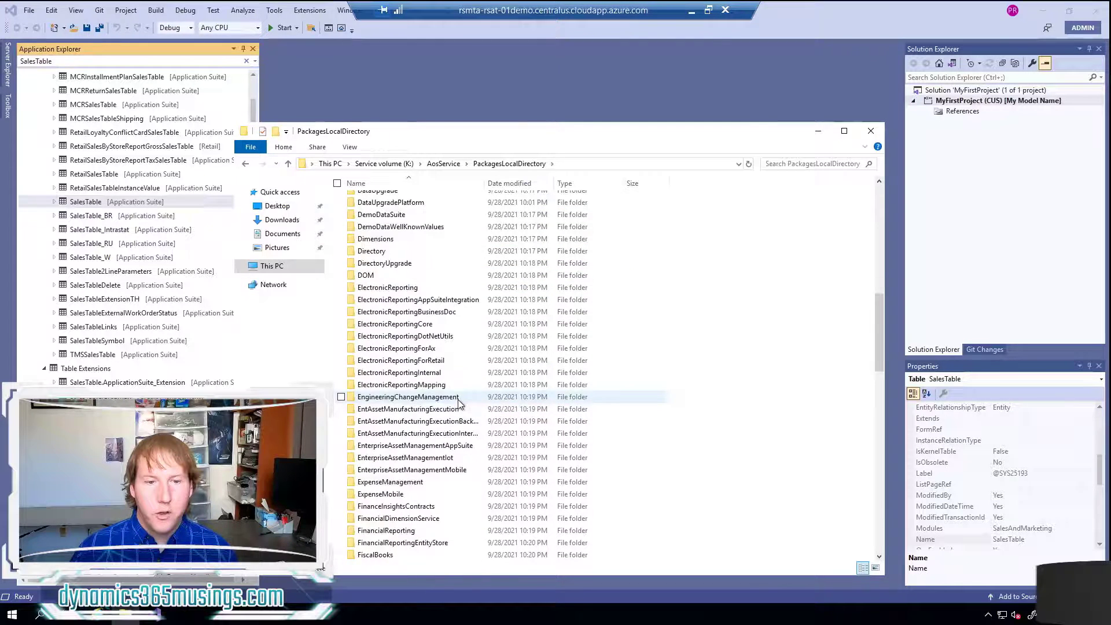
scroll(down, 3)
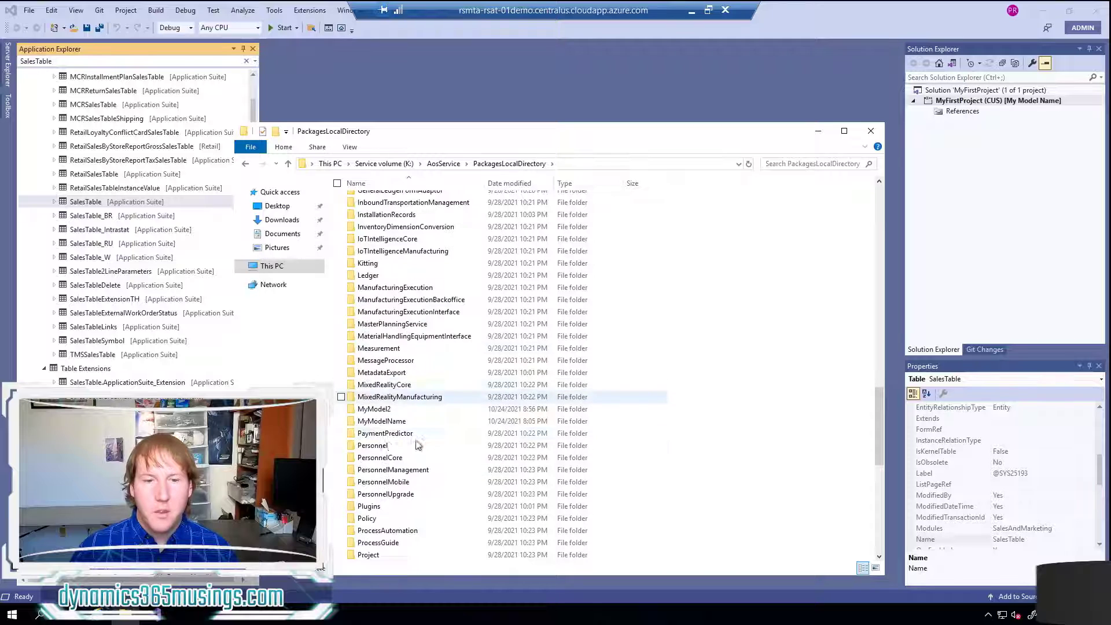
click(374, 409)
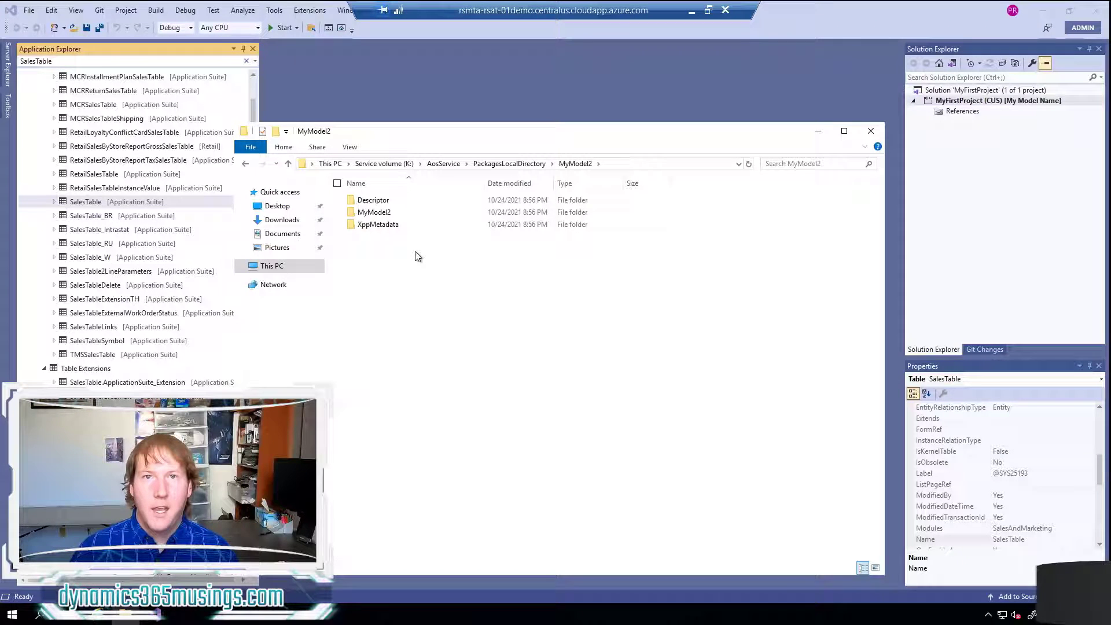
click(374, 212)
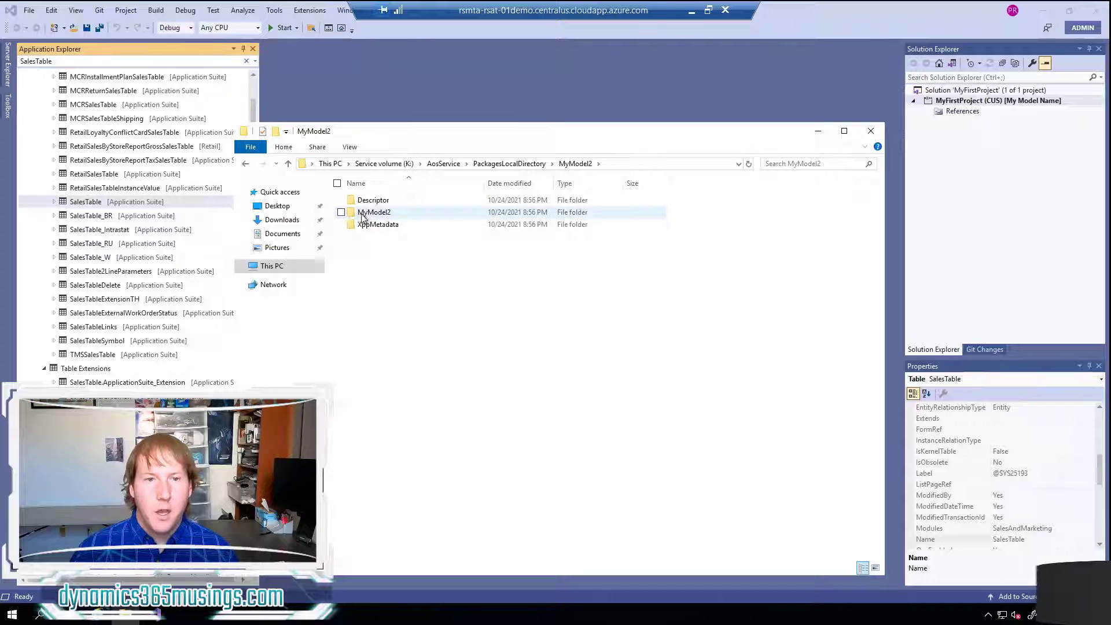
mouse_move(375, 212)
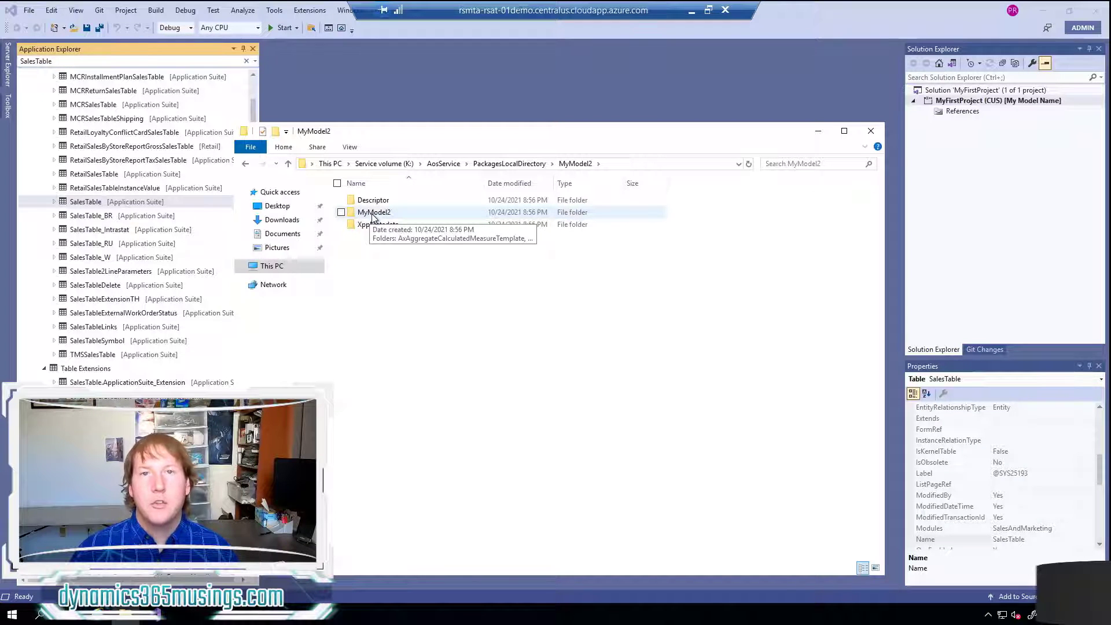
double_click(375, 212)
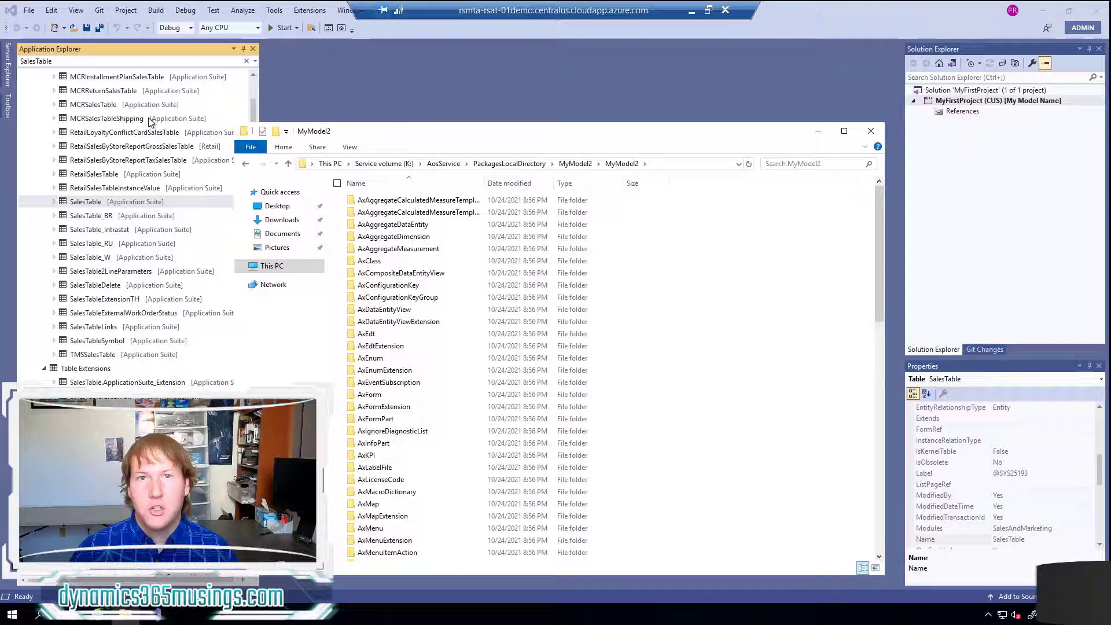
Inspect the AxClass folder's Delta subfolder, then return to the inner MyModel2 folder
double_click(369, 260)
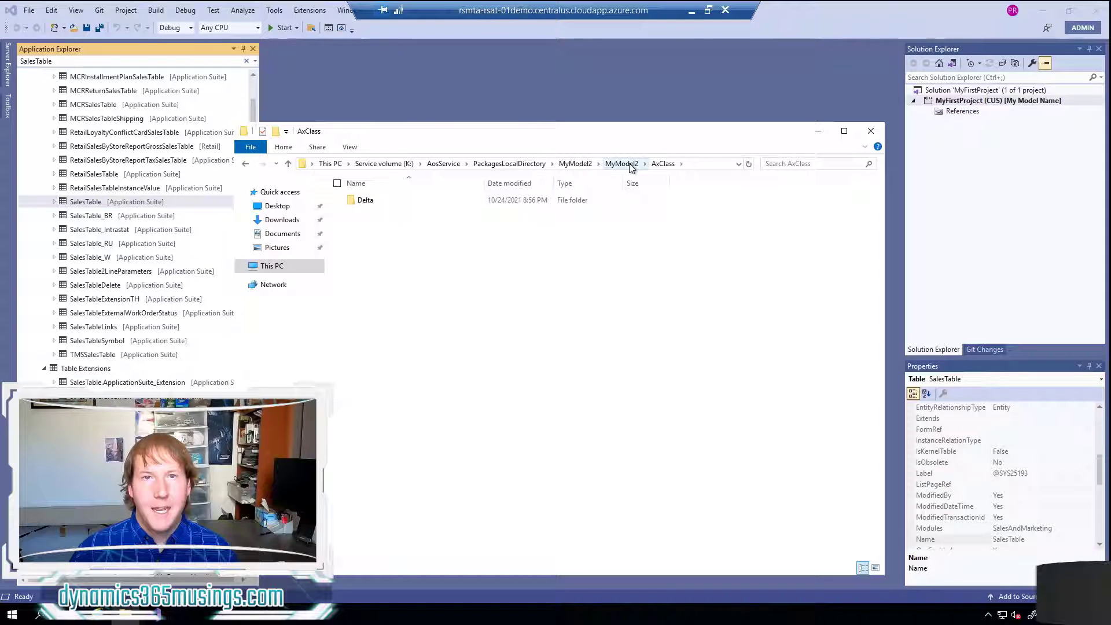
click(622, 164)
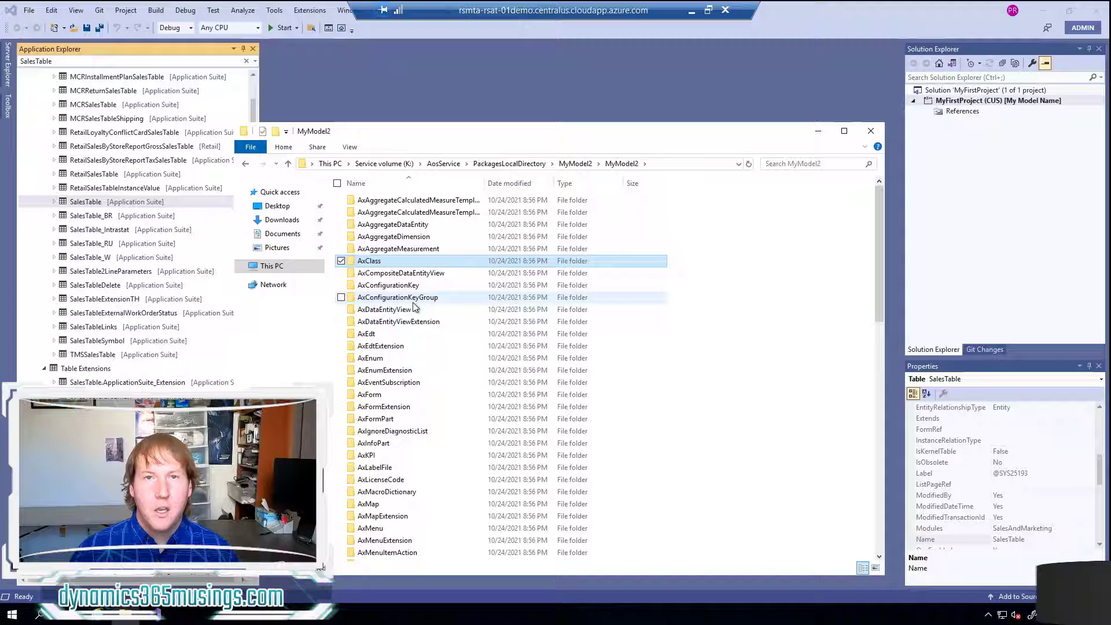
mouse_move(418, 309)
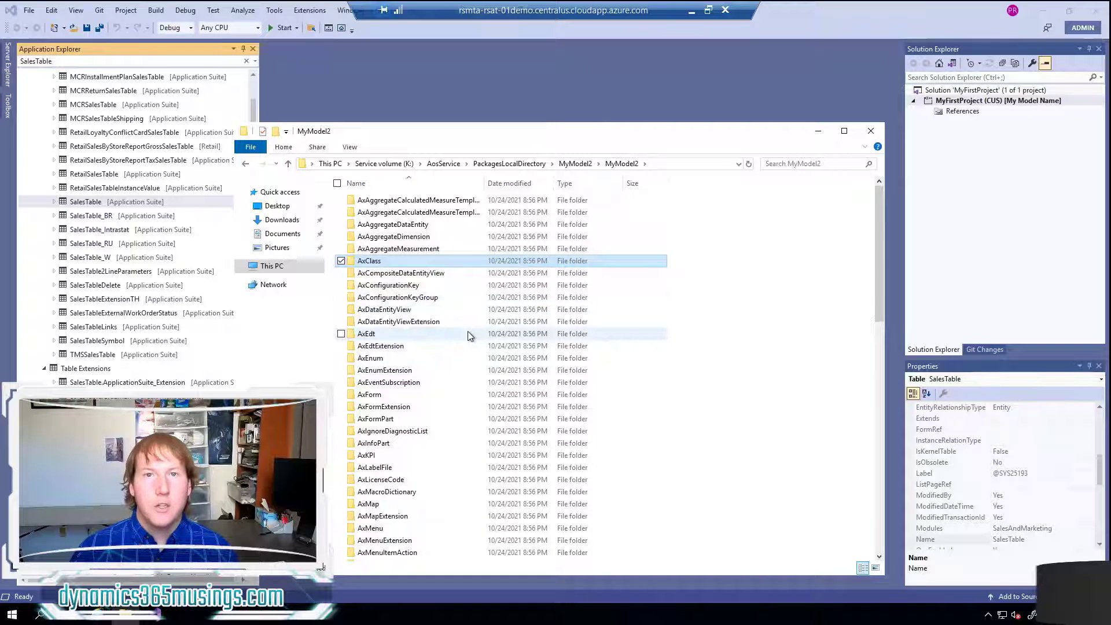
mouse_move(366, 333)
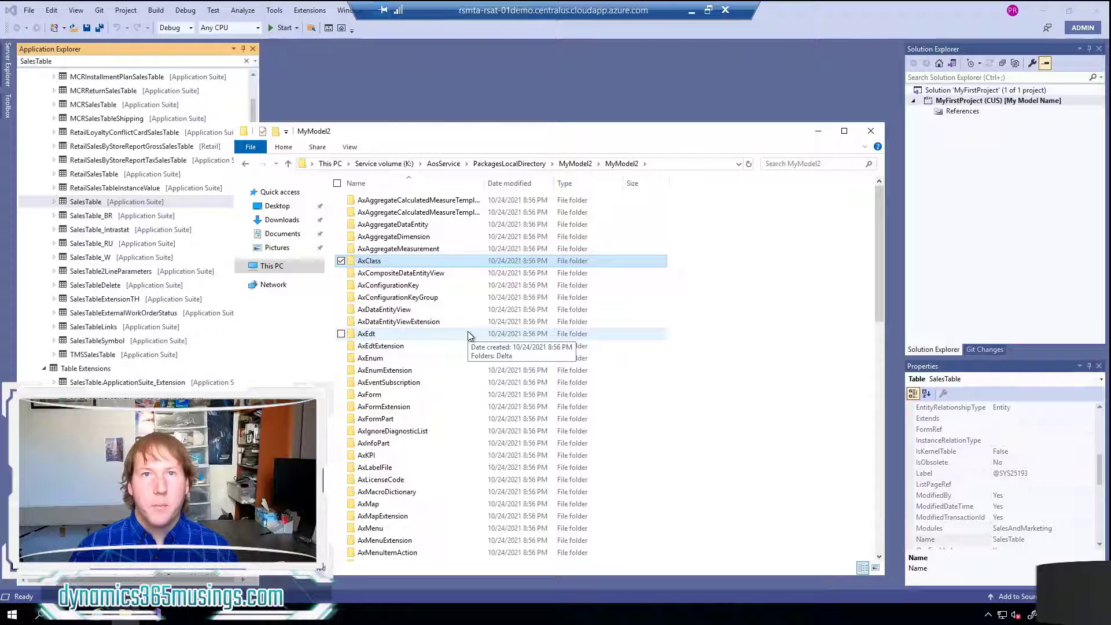
mouse_move(490, 292)
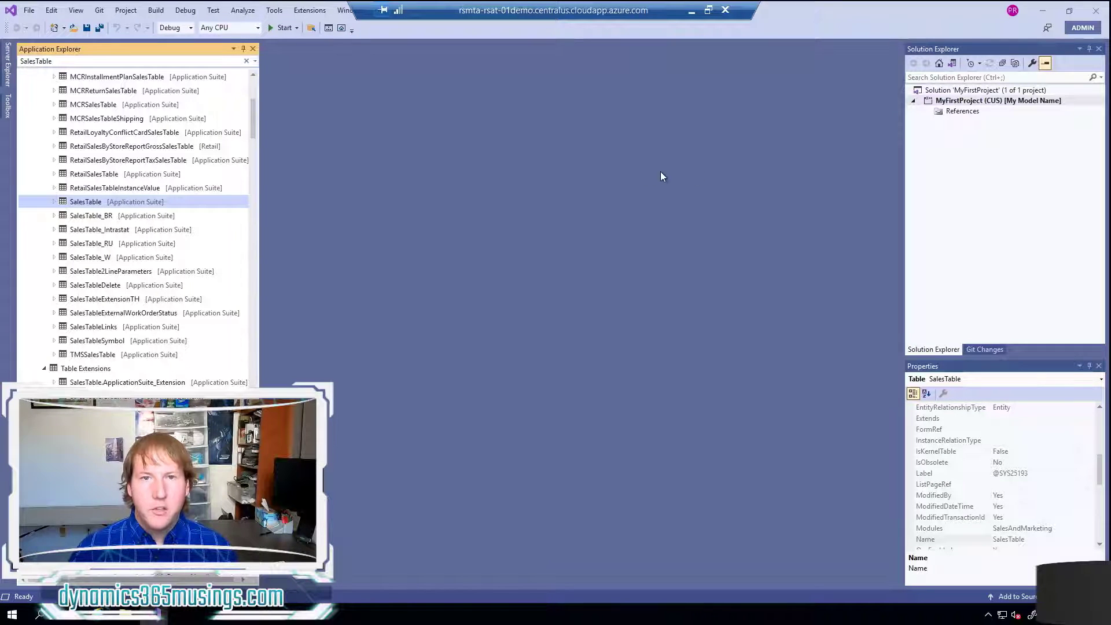
mouse_move(489, 180)
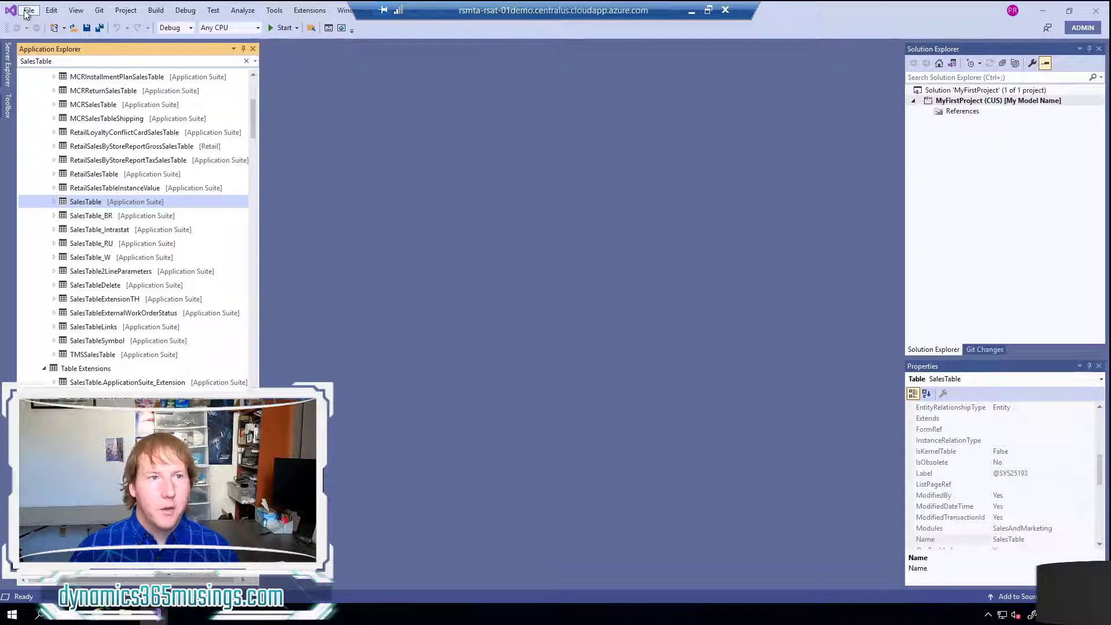
Create a Finance Operations project named MySecondProject in a same-named solution
click(29, 9)
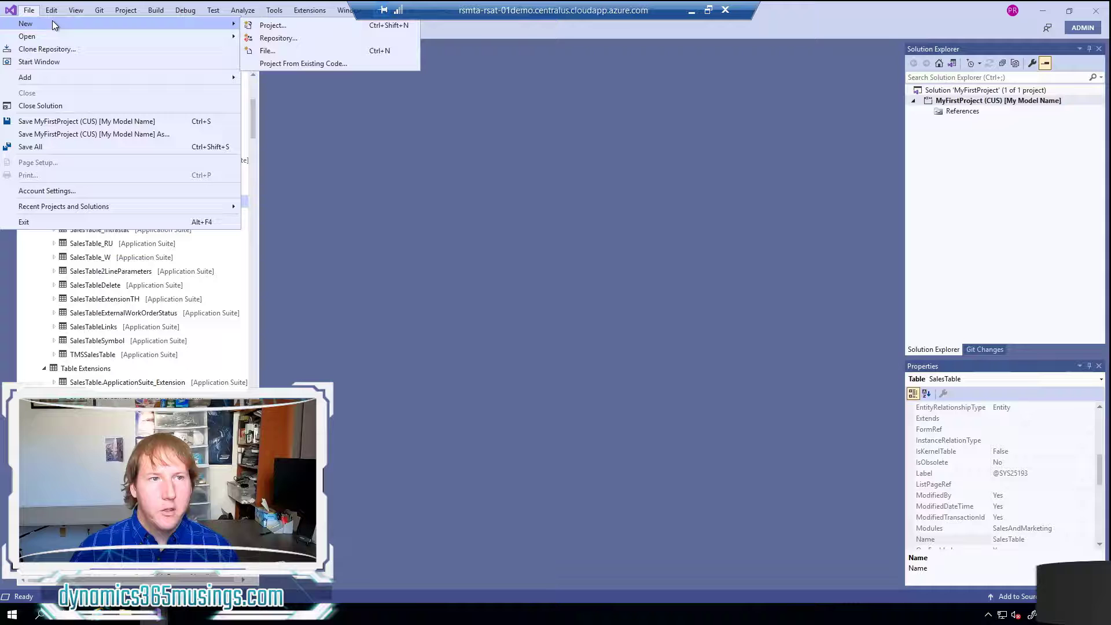
mouse_move(303, 29)
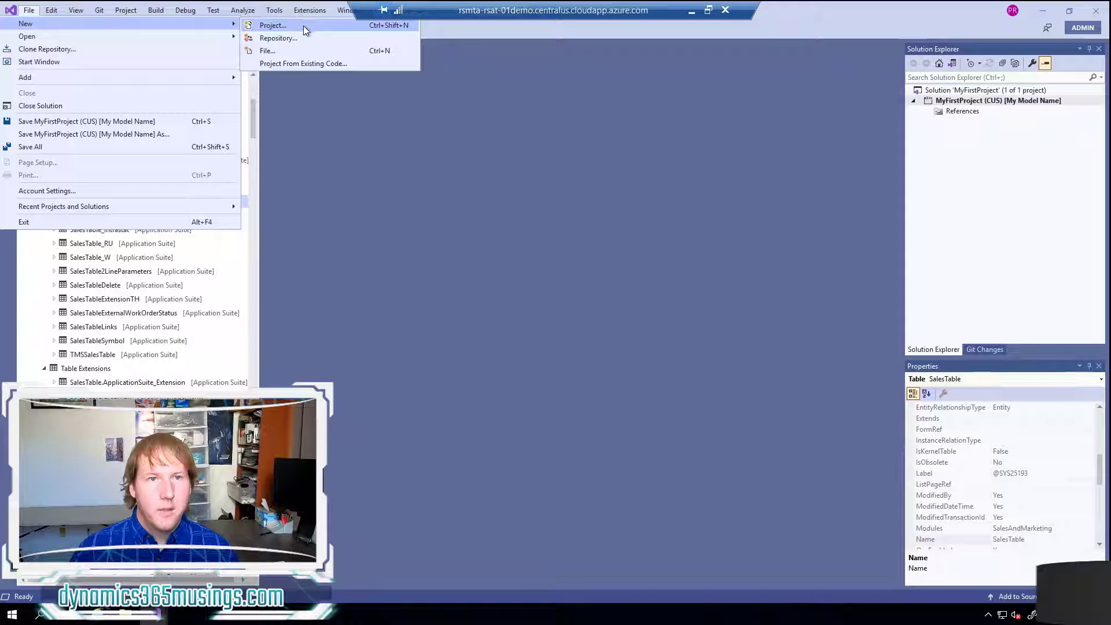
click(272, 25)
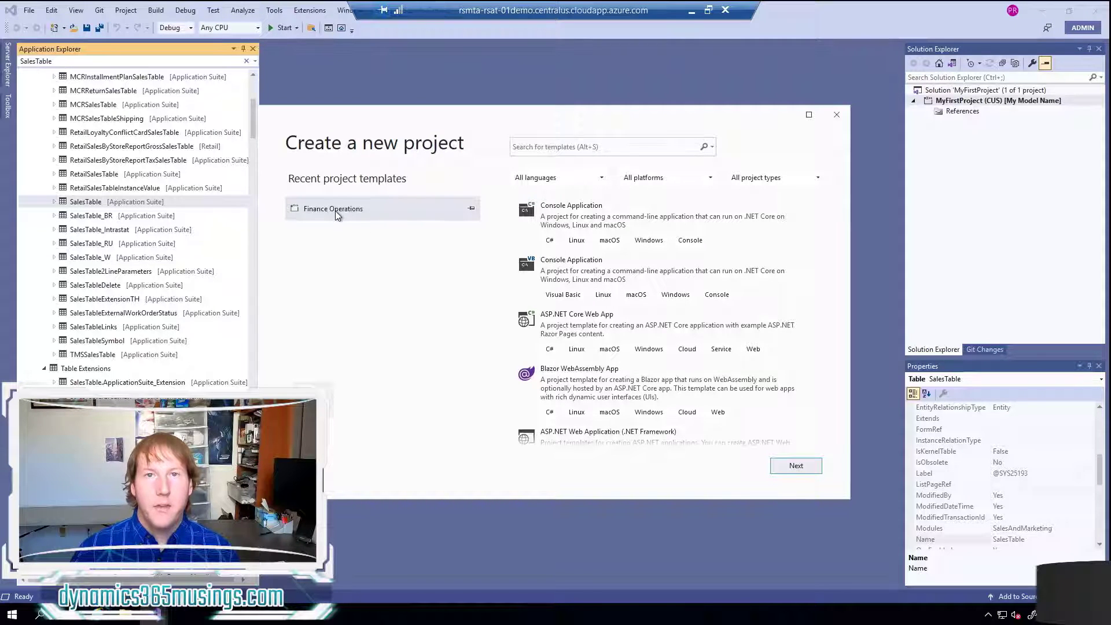
click(638, 383)
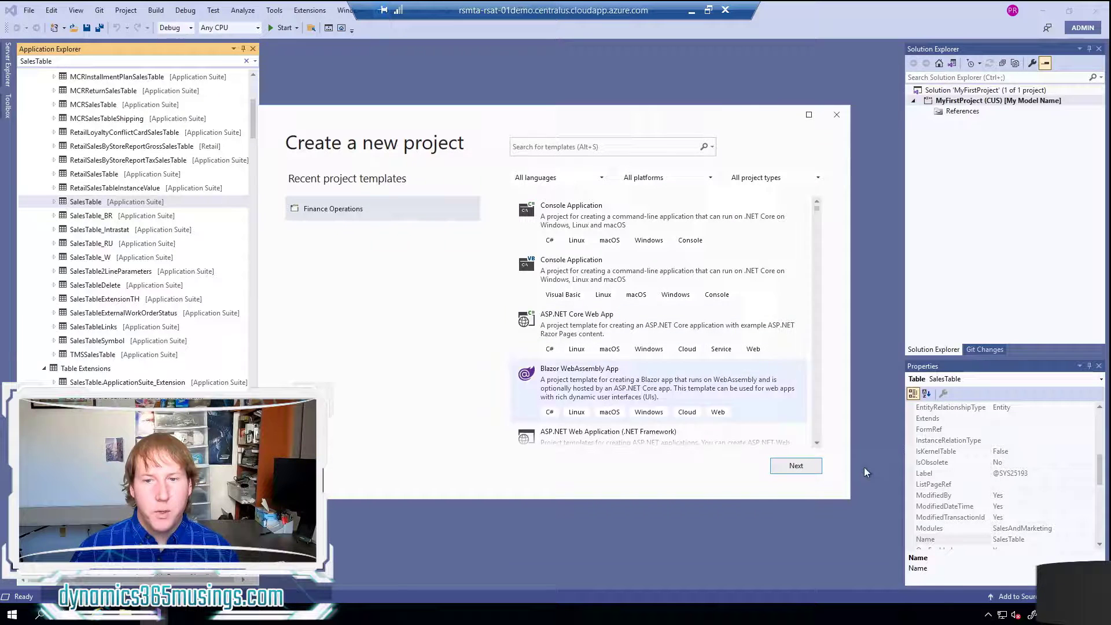
click(795, 465)
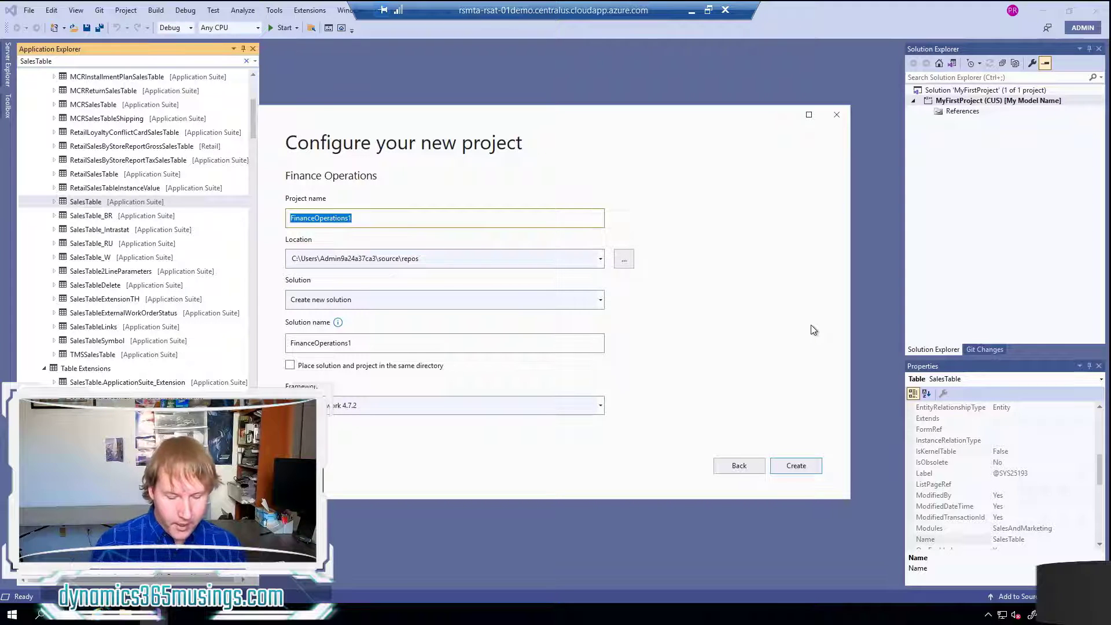
text(MySecondProject)
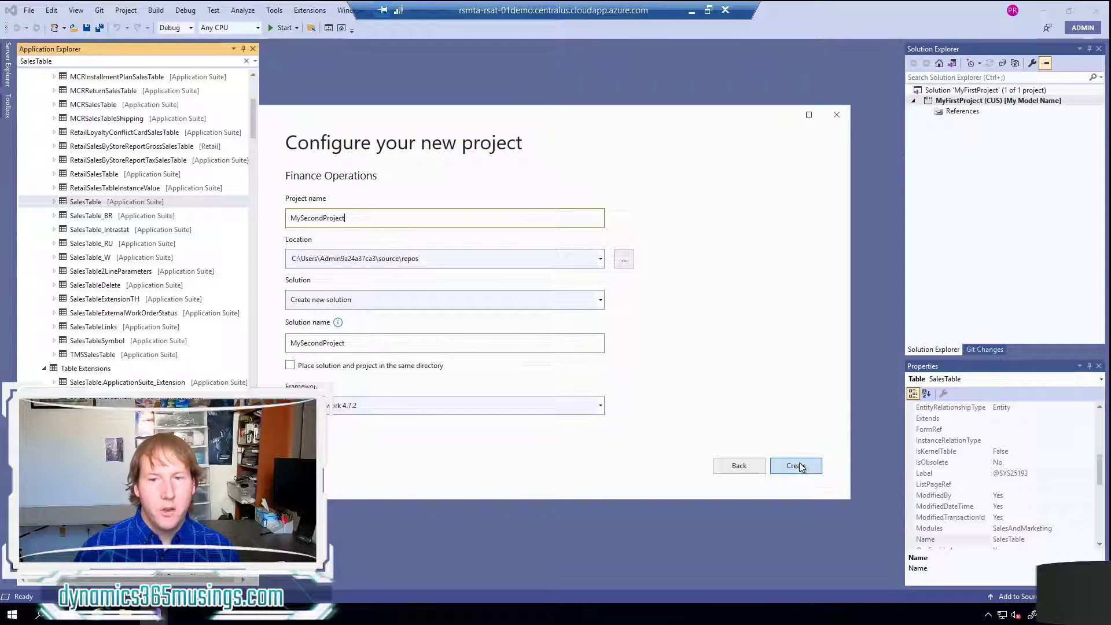
click(796, 466)
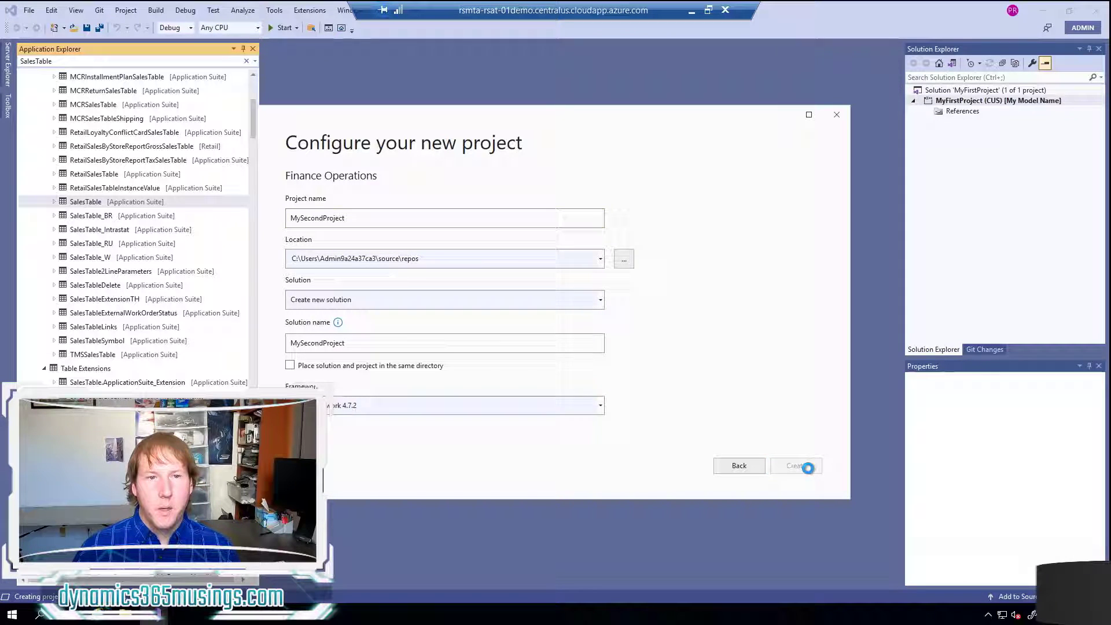
Confirm MySecondProject (CUS) [My Model 2] appears in Solution Explorer and bring up its context menu
click(795, 465)
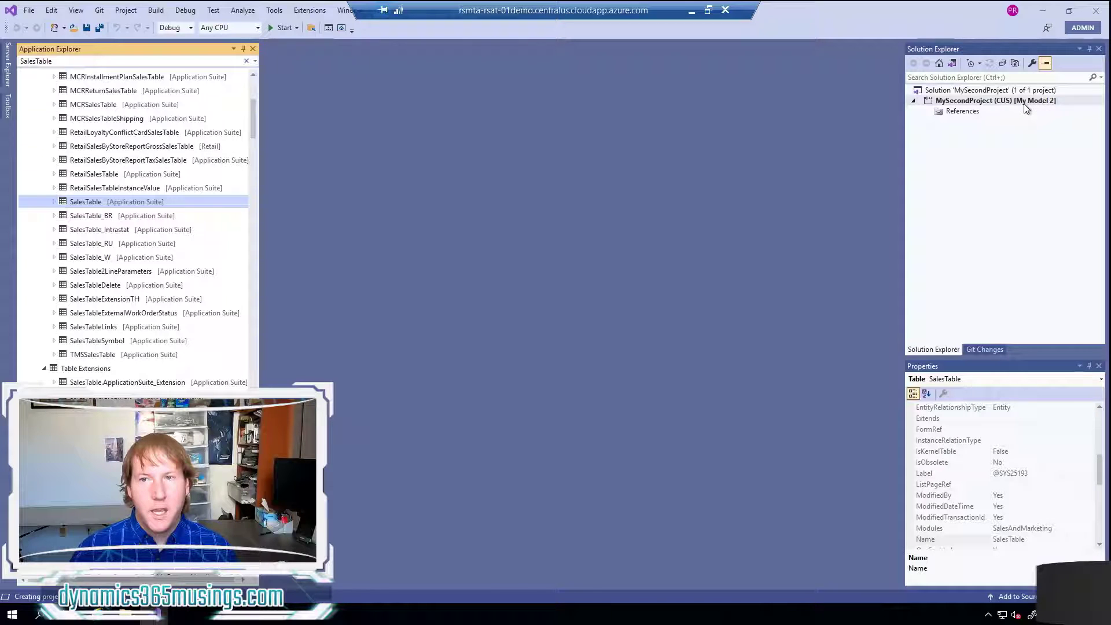
right_click(995, 100)
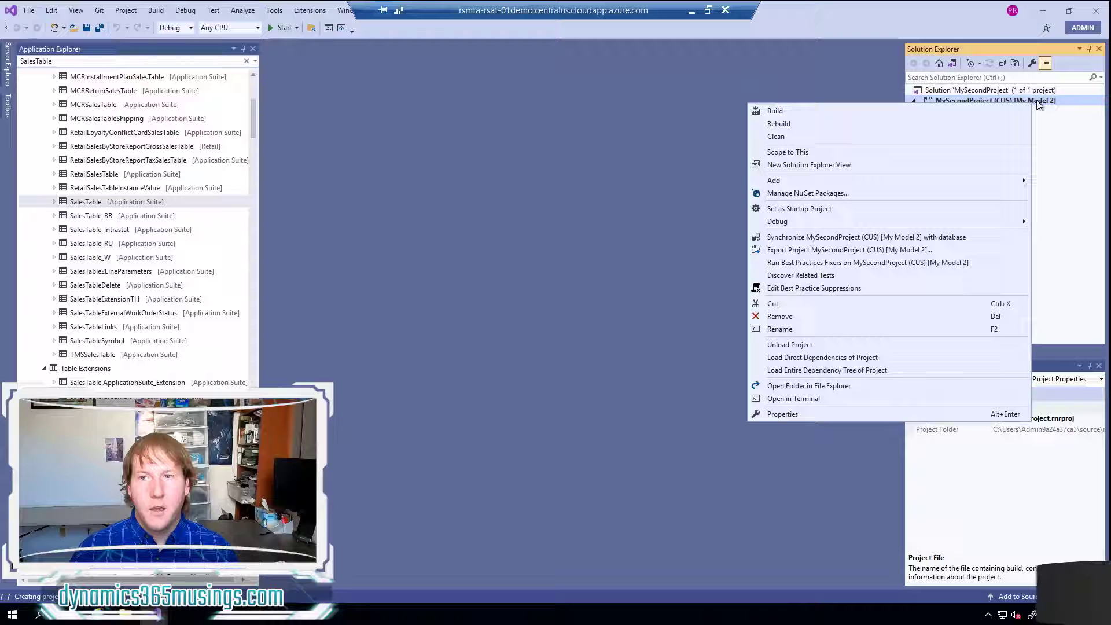
mouse_move(782, 414)
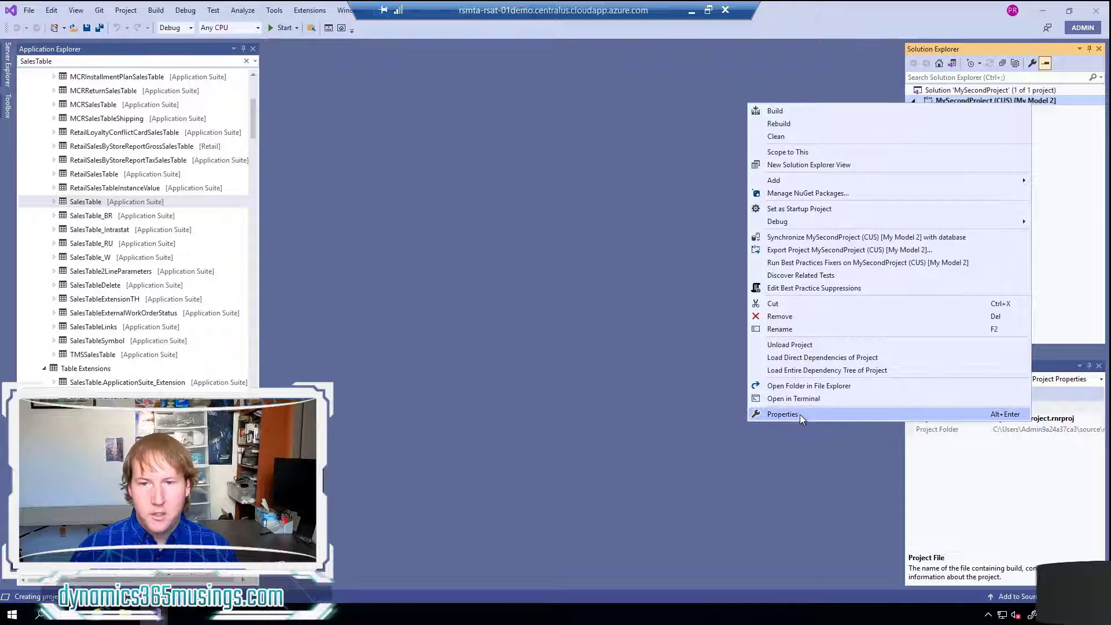
In MySecondProject's property pages, confirm the Model is My Model 2 and select Synchronize Database on Build
click(783, 414)
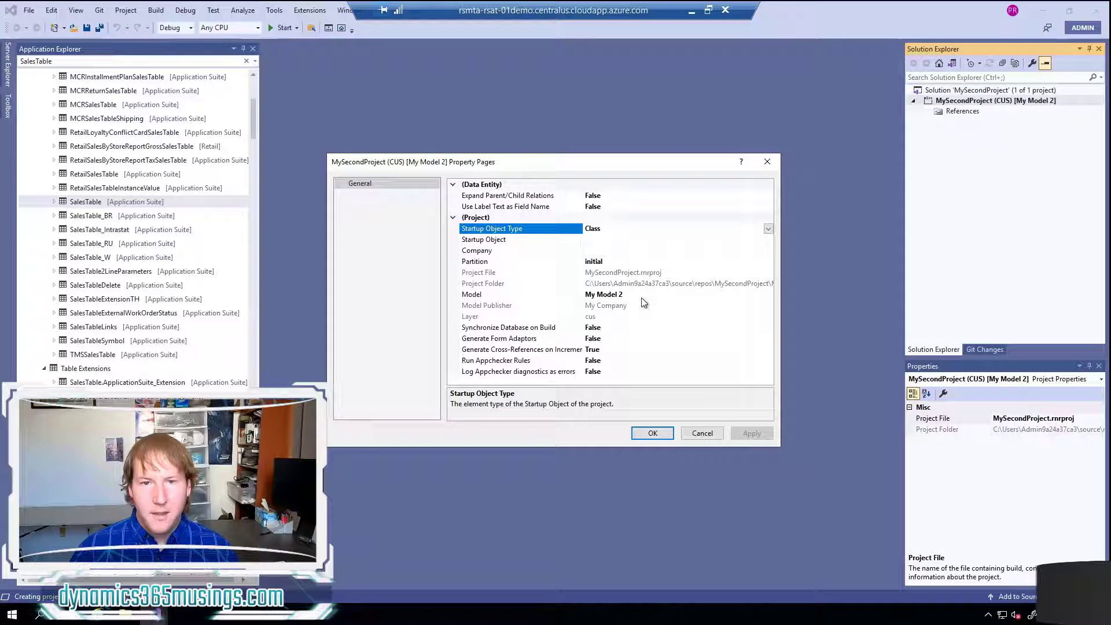
click(521, 294)
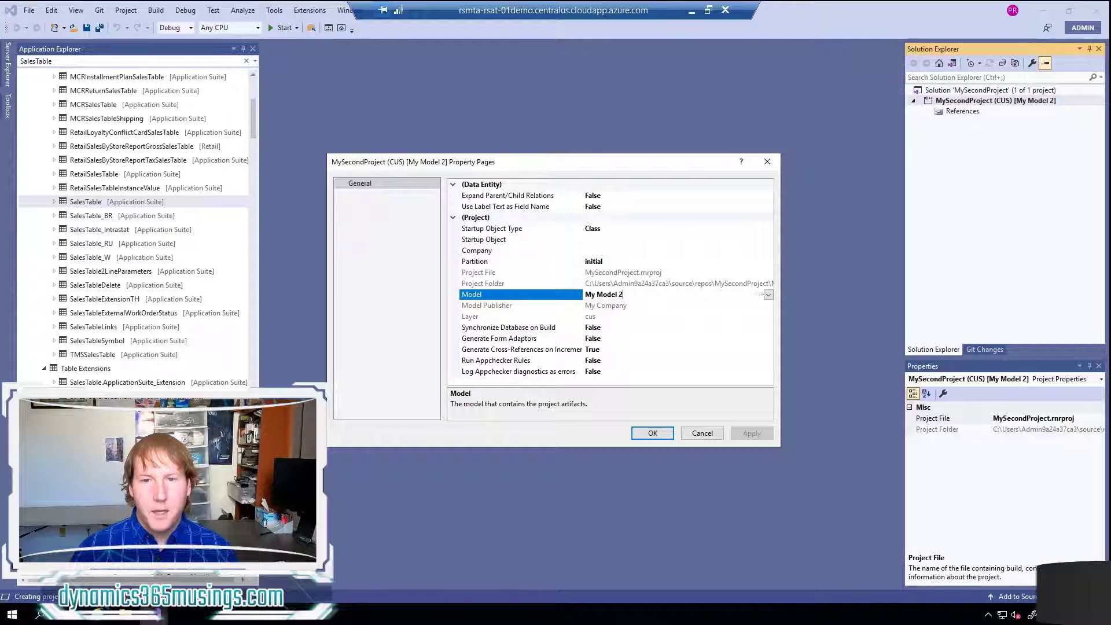
click(767, 294)
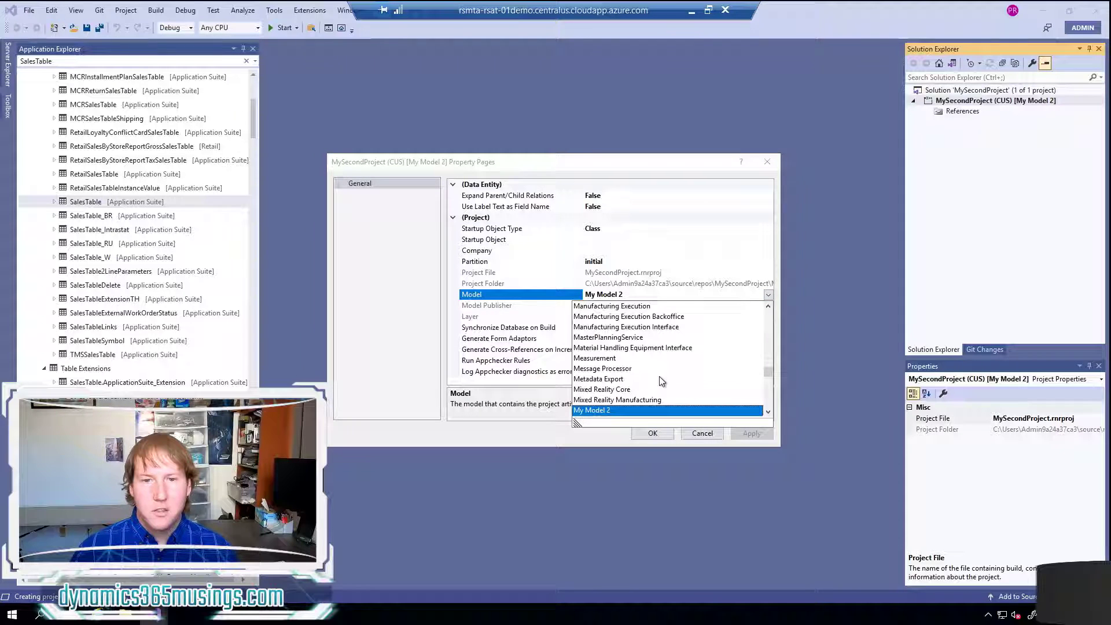
mouse_move(540, 297)
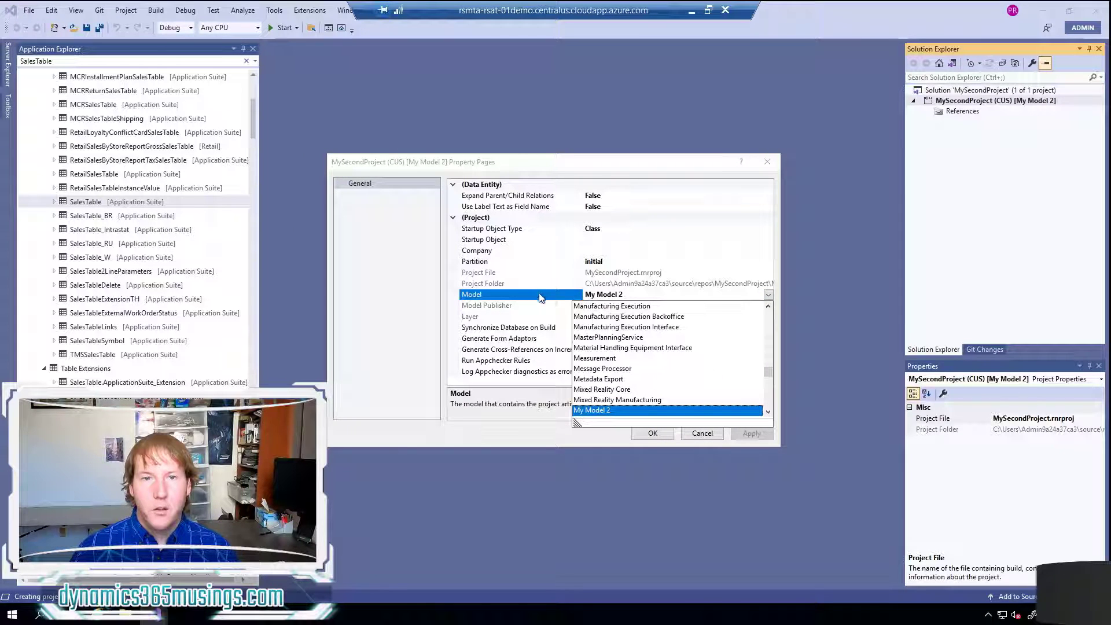
click(592, 411)
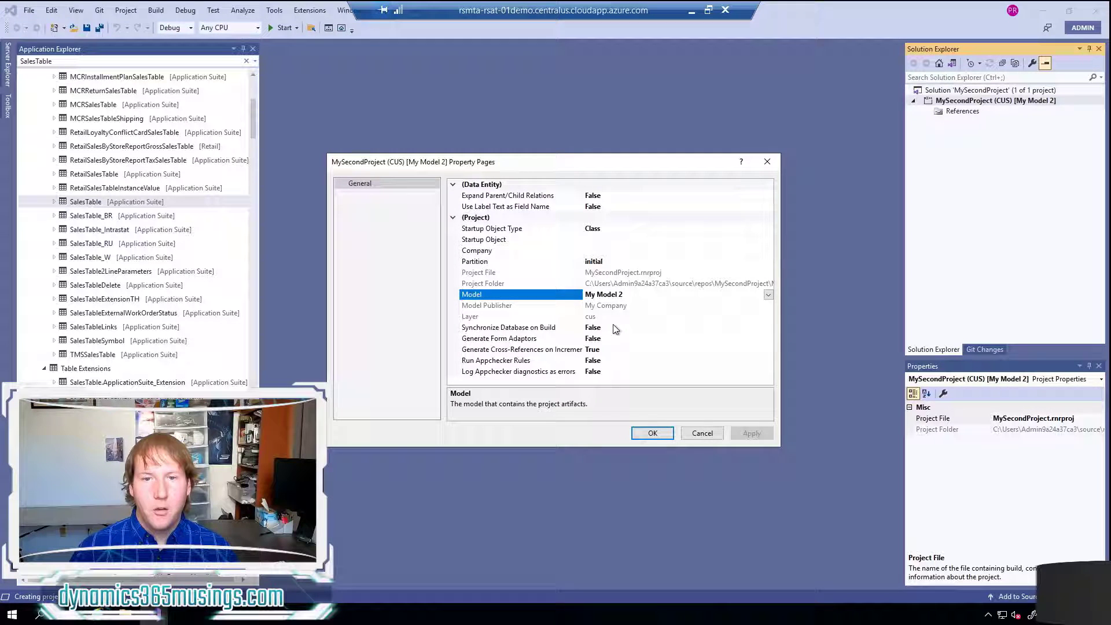
click(508, 328)
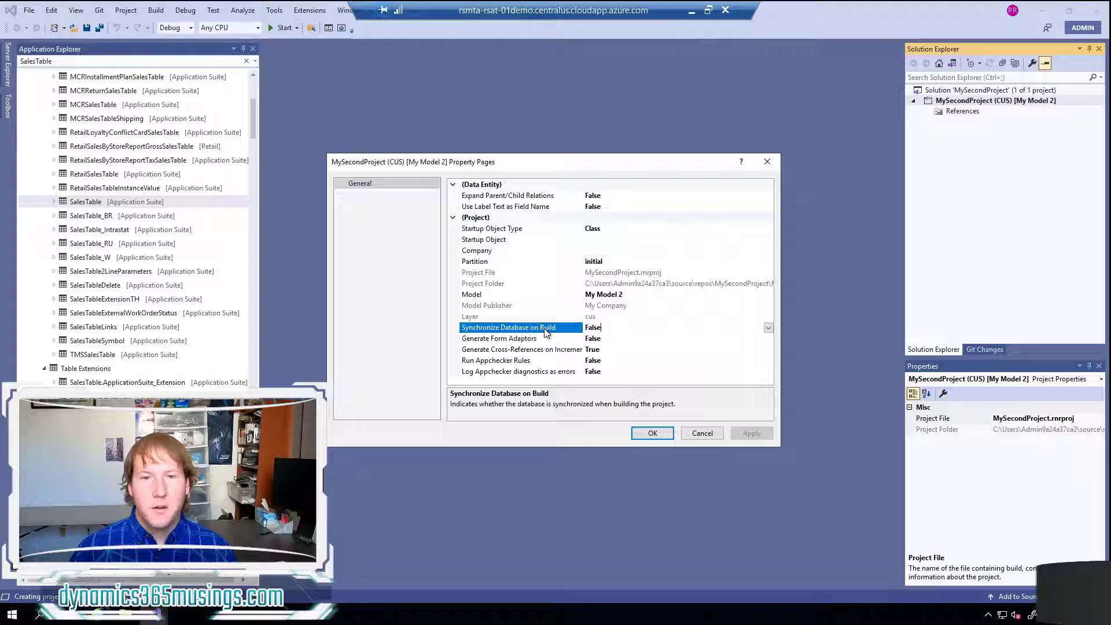
Turn Synchronize Database on Build to True and confirm with OK
click(593, 328)
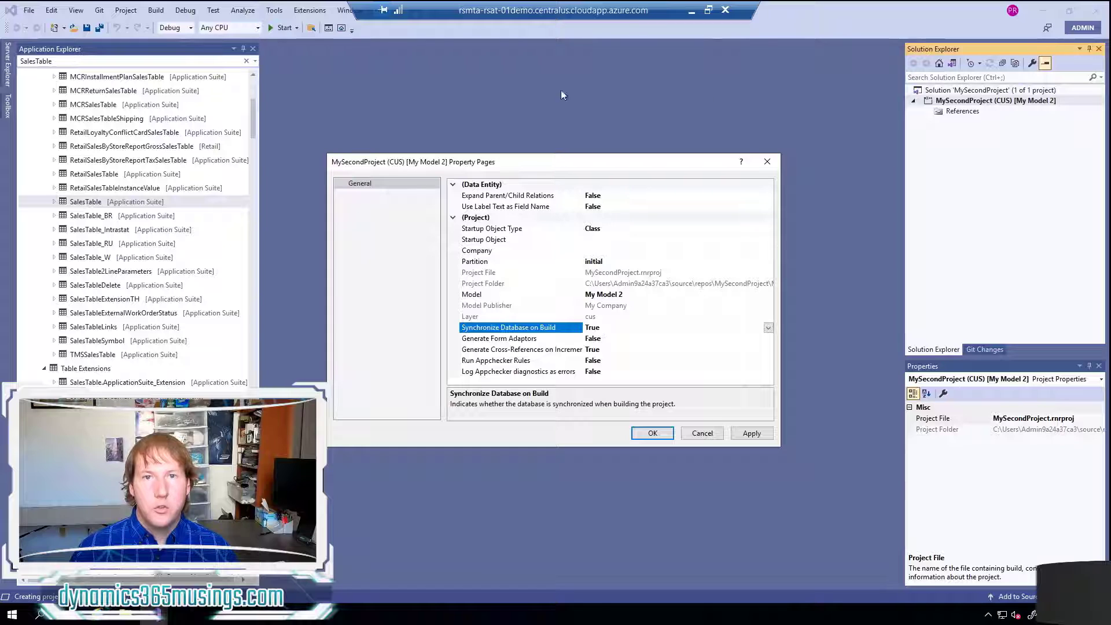
mouse_move(822, 296)
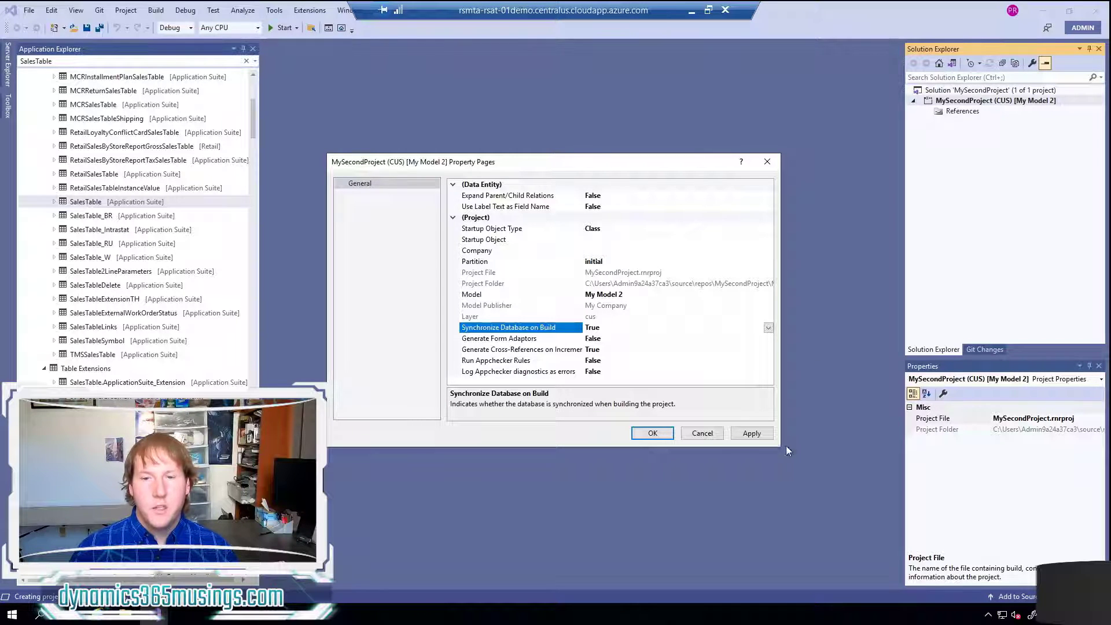
click(651, 433)
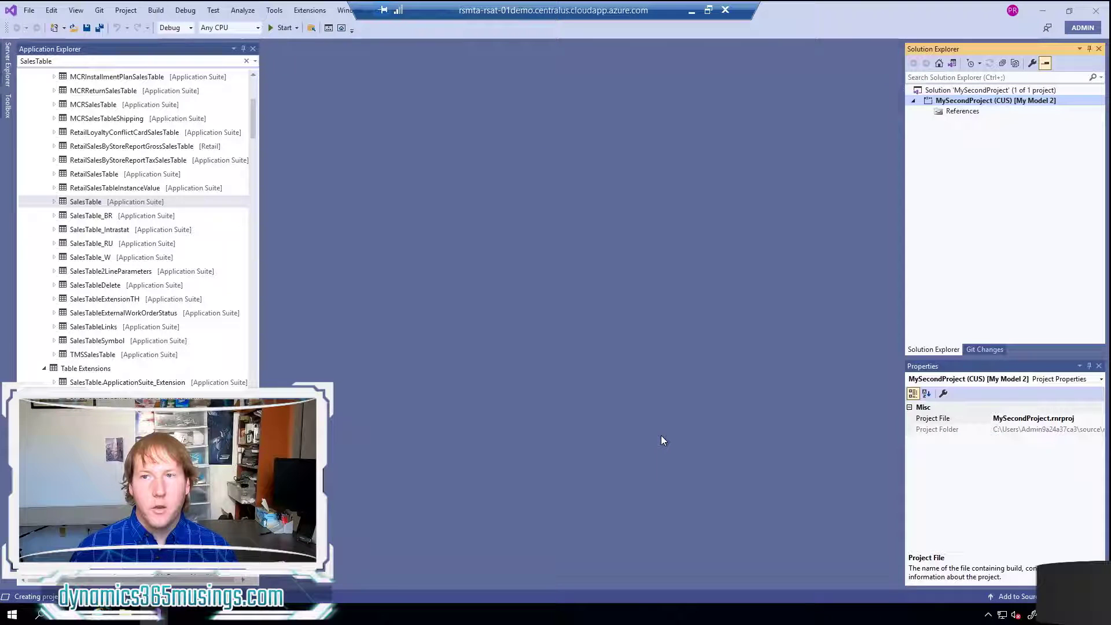